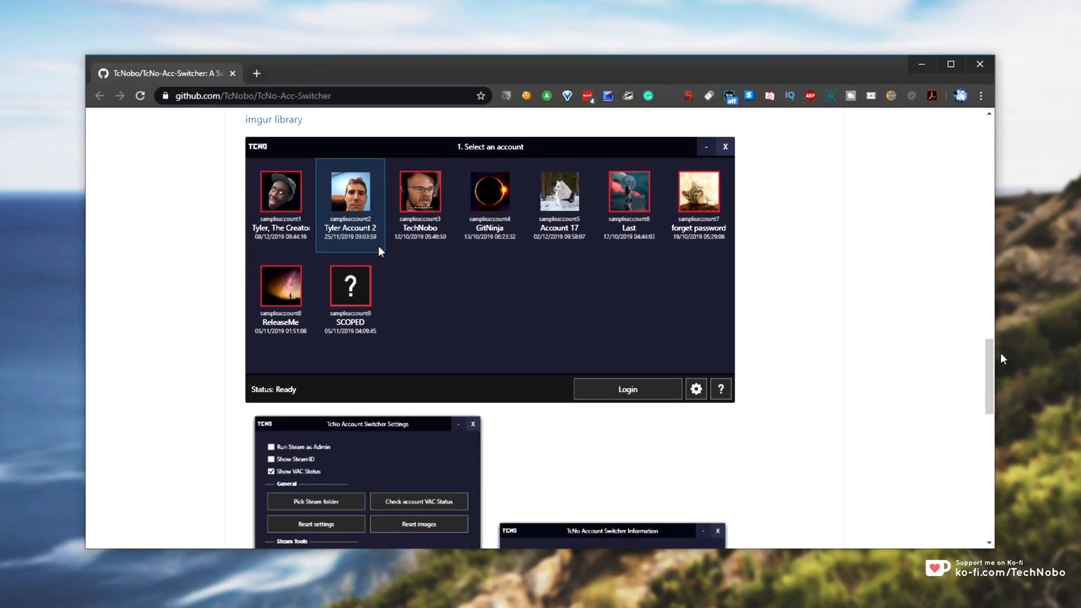
Step: Scroll the TcNo-Acc-Switcher repository page back to the top
{"action": "scroll", "scroll_direction": "up", "scroll_amount": 3}
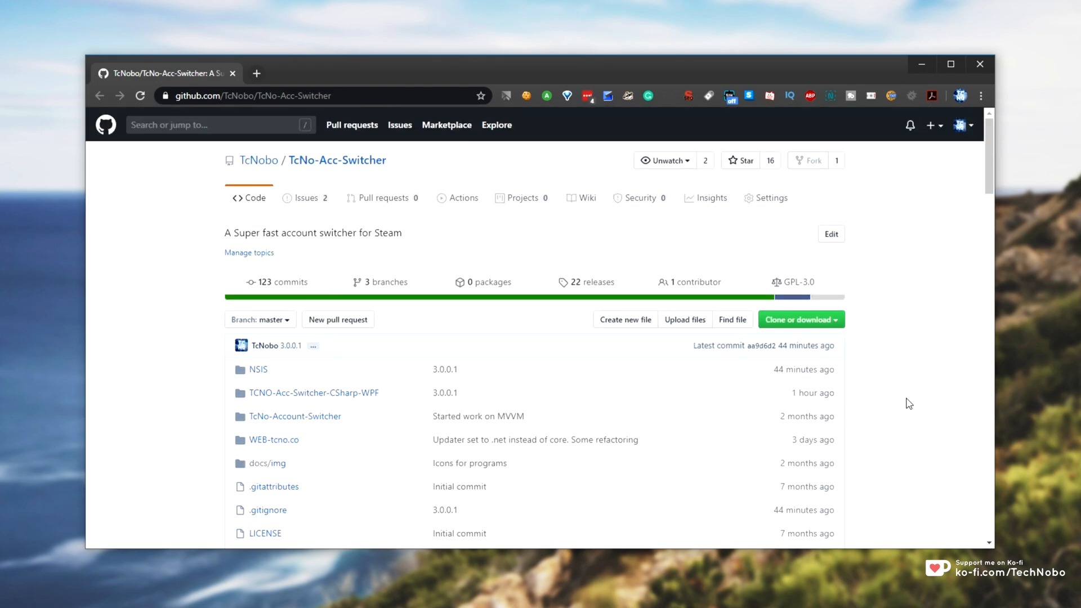
{"action": "mouse_move", "coordinate": [590, 285]}
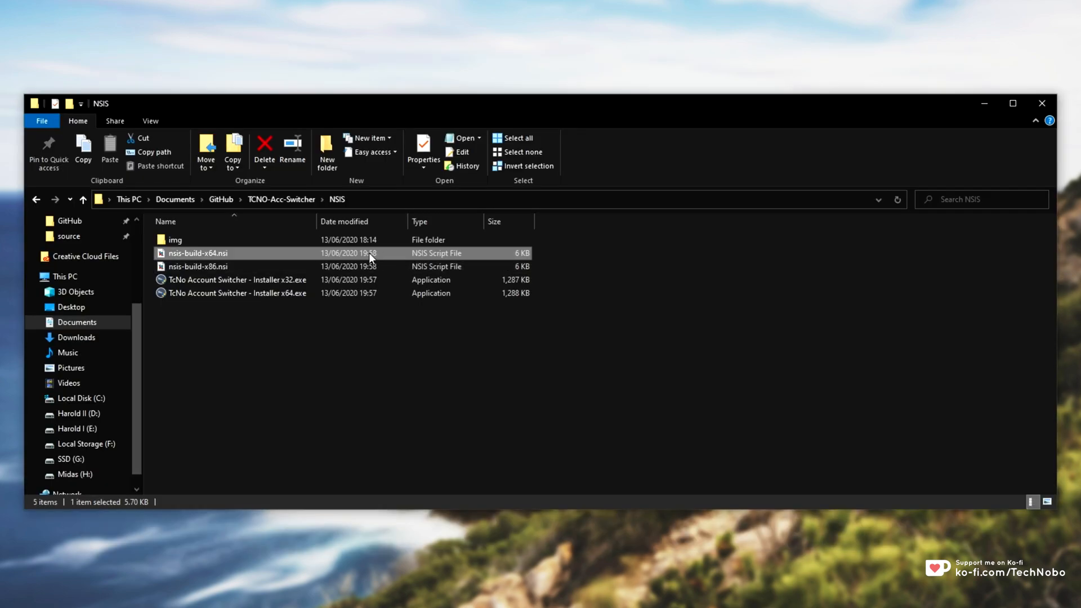
Step: View nsis-build-x64.nsi's Interface Configuration with the HeaderImage and SideBanner bitmaps
{"action": "double_click", "coordinate": [198, 253]}
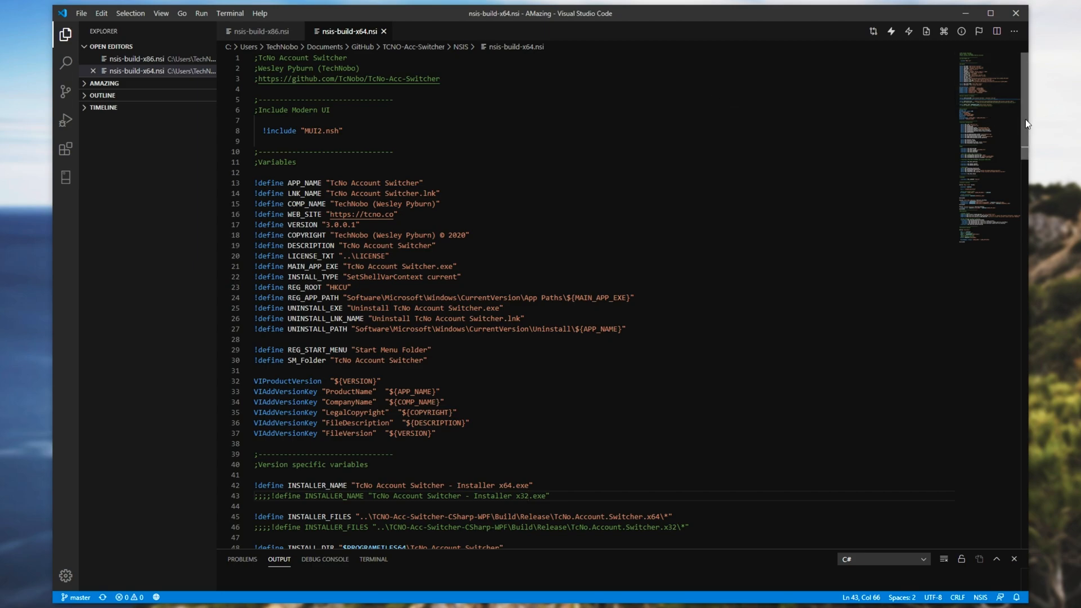
{"action": "scroll", "scroll_direction": "down", "scroll_amount": 3}
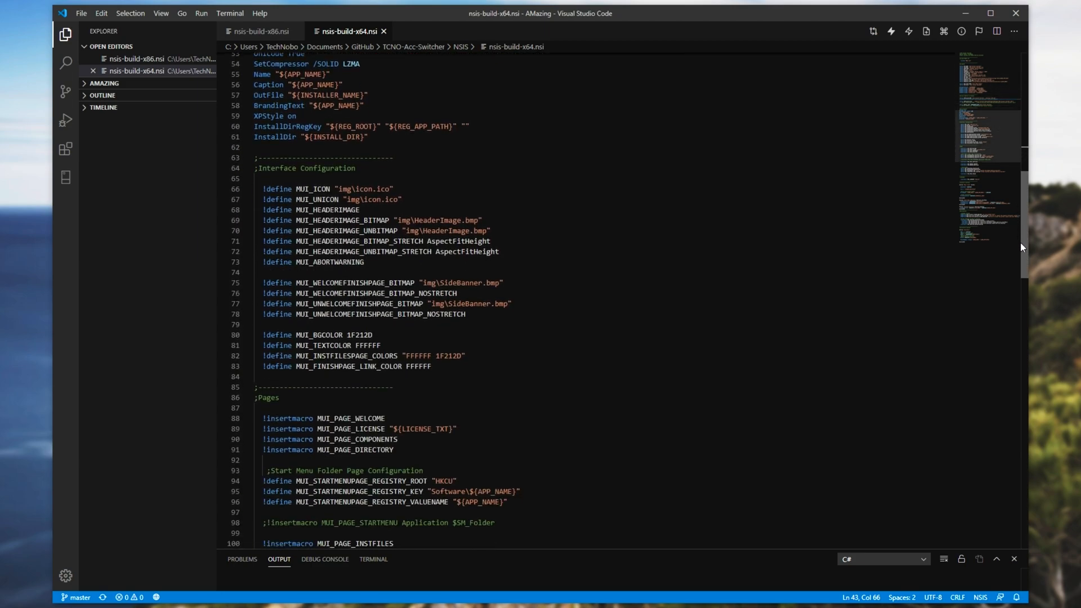
{"action": "scroll", "scroll_direction": "up", "scroll_amount": 3}
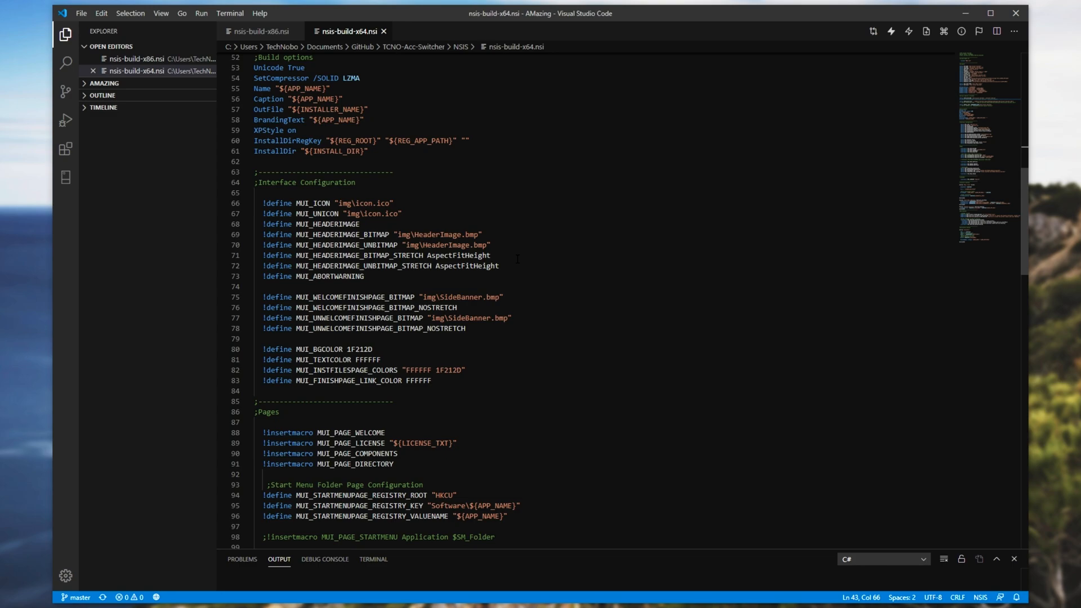
{"action": "double_click", "coordinate": [340, 234]}
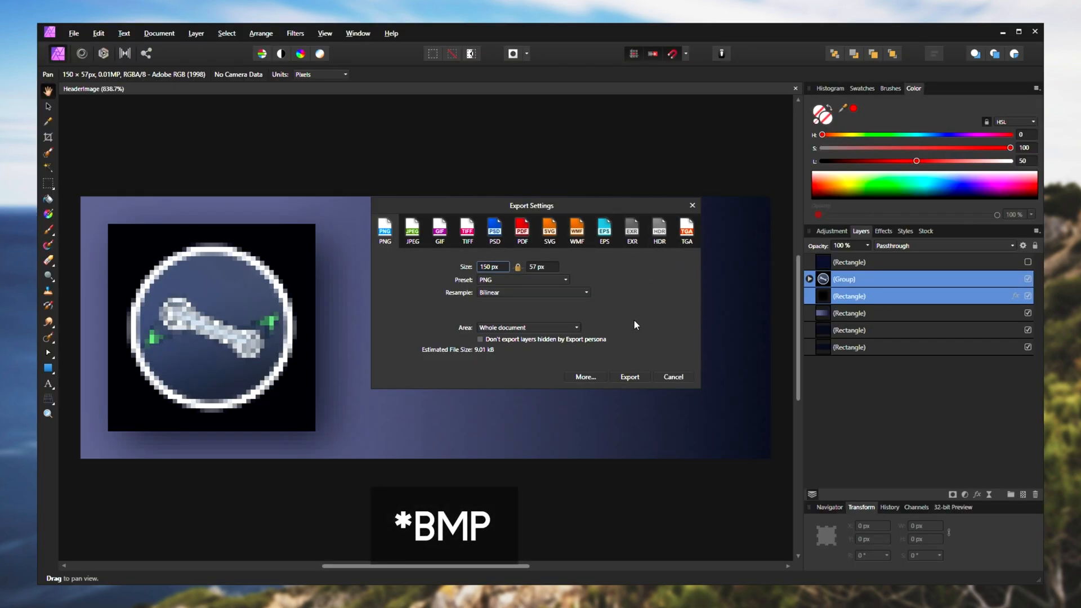
Step: Review the HeaderImage export formats in Affinity Photo, finding no BMP option
{"action": "left_click", "coordinate": [629, 376]}
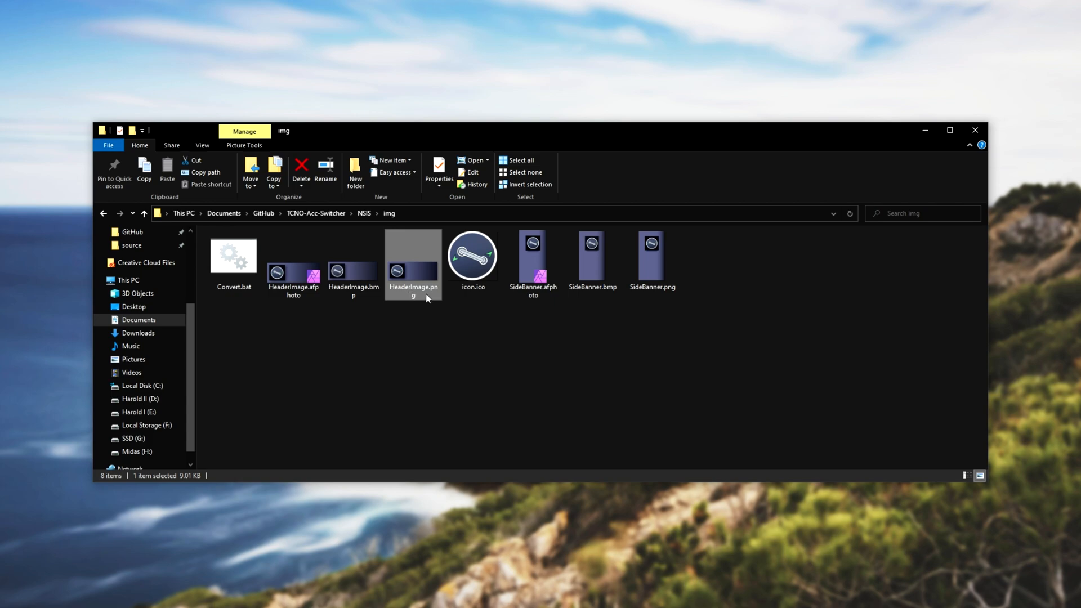
Step: Replace HeaderImage.bmp with the converted download and go back up to the NSIS folder
{"action": "left_click", "coordinate": [651, 260]}
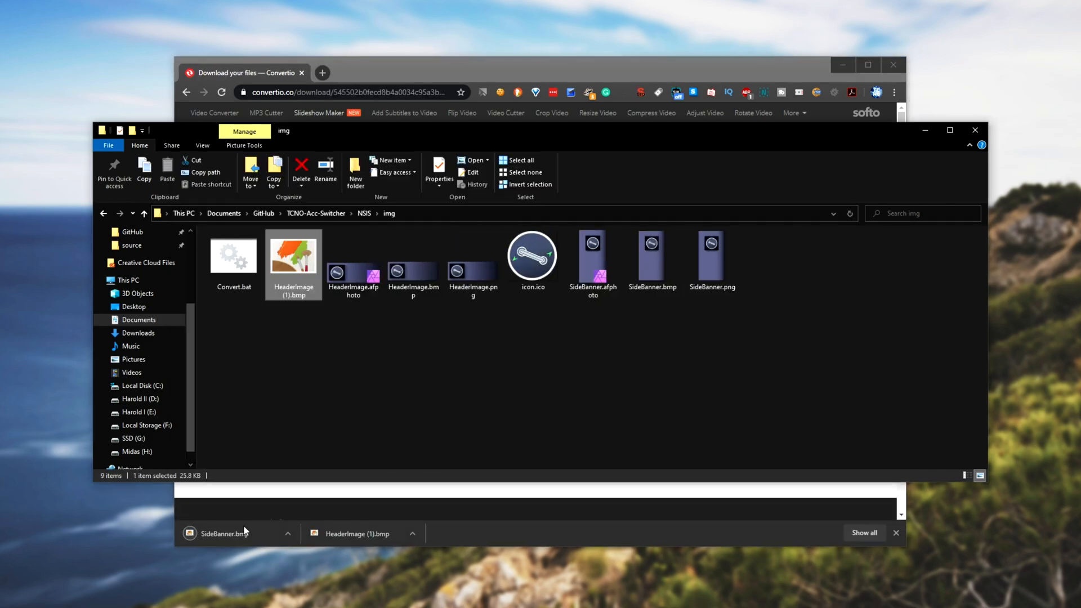
{"action": "left_click", "coordinate": [651, 260]}
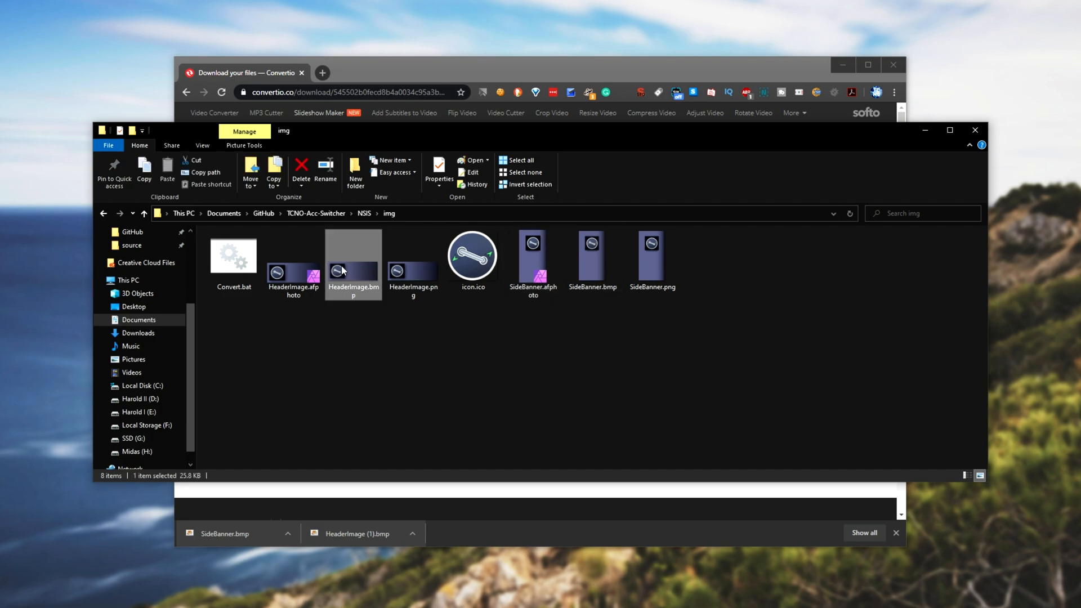
{"action": "double_click", "coordinate": [352, 256]}
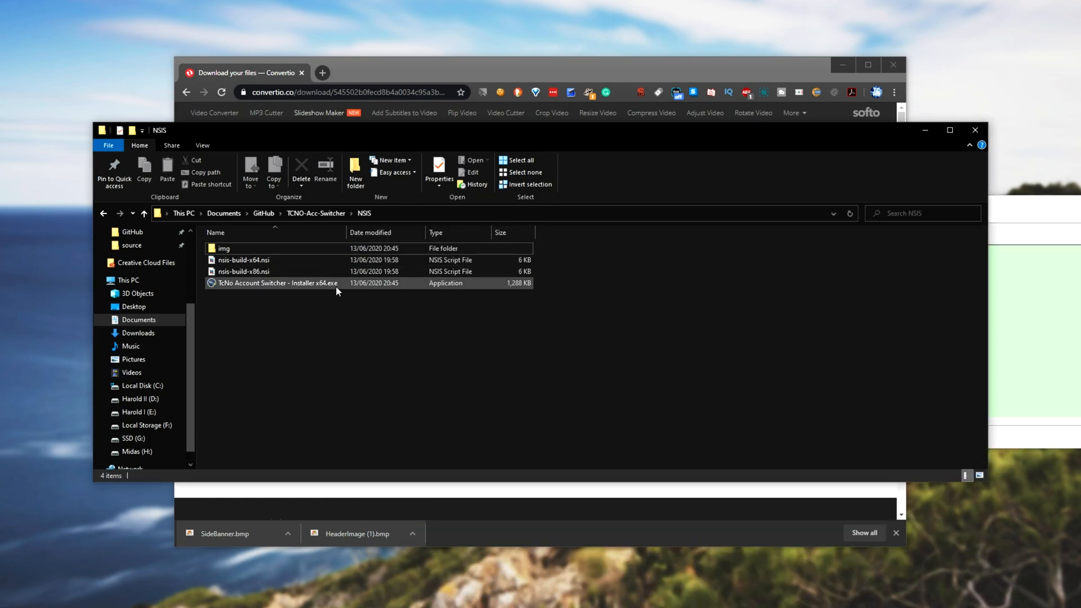
Step: Run Installer x64.exe to its license agreement page, then cancel setup
{"action": "double_click", "coordinate": [277, 283]}
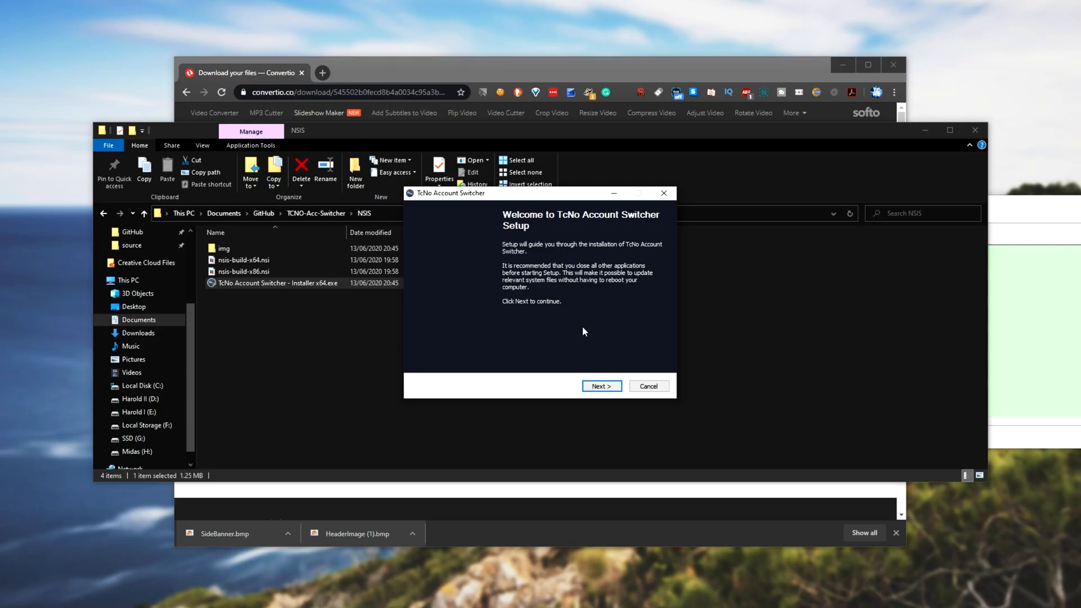
{"action": "mouse_move", "coordinate": [477, 236]}
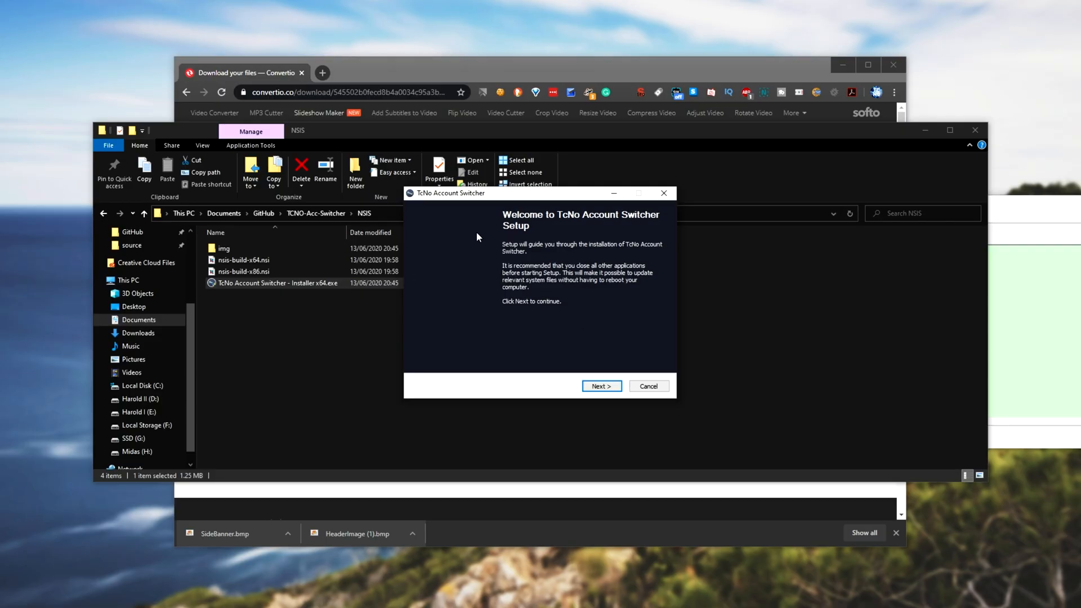
{"action": "left_click", "coordinate": [601, 386]}
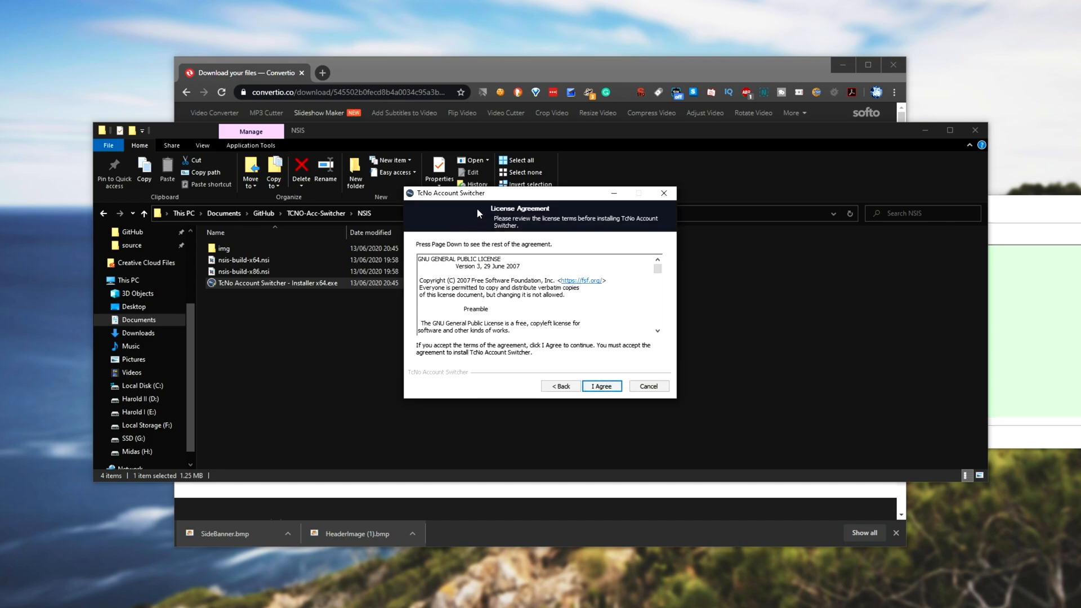
{"action": "mouse_move", "coordinate": [458, 220]}
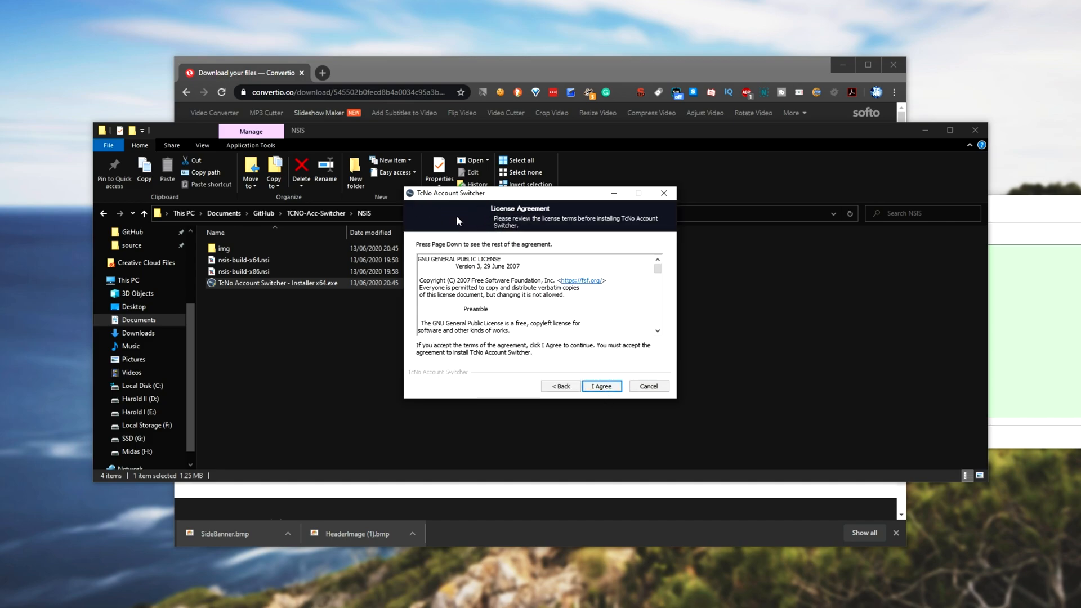
{"action": "mouse_move", "coordinate": [557, 364]}
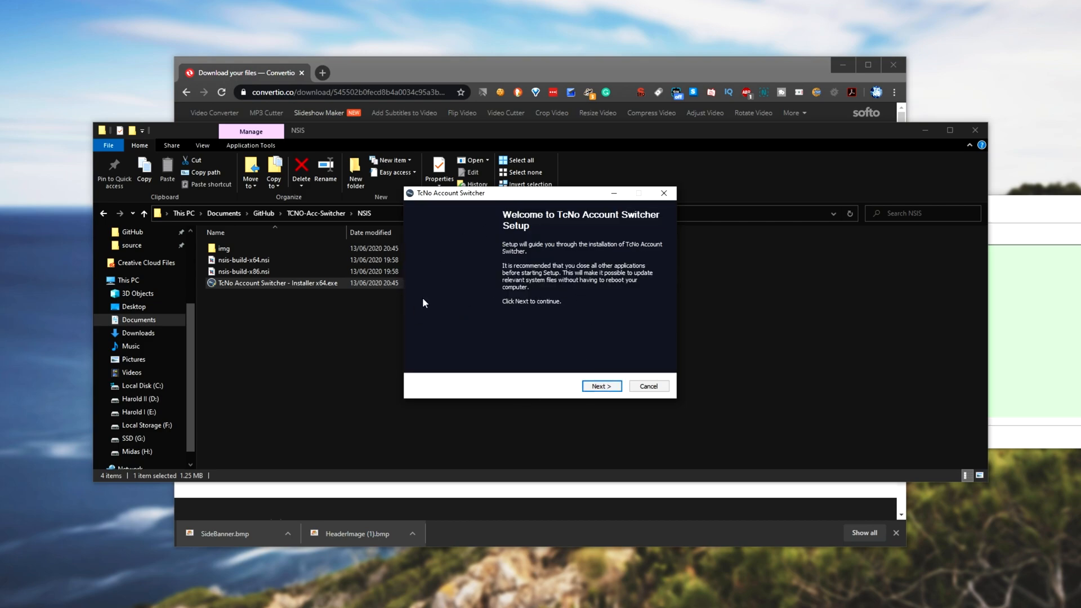
{"action": "left_click", "coordinate": [648, 386]}
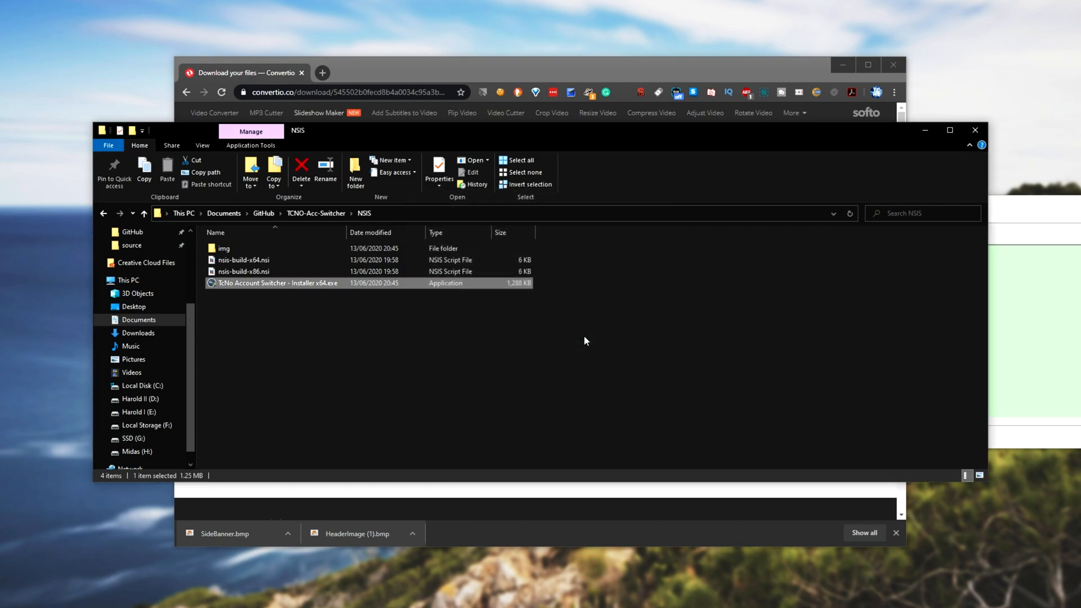
Step: Inspect SideBanner.bmp and HeaderImage.bmp details in img, then bring up Convert.bat's actions
{"action": "left_click", "coordinate": [584, 340]}
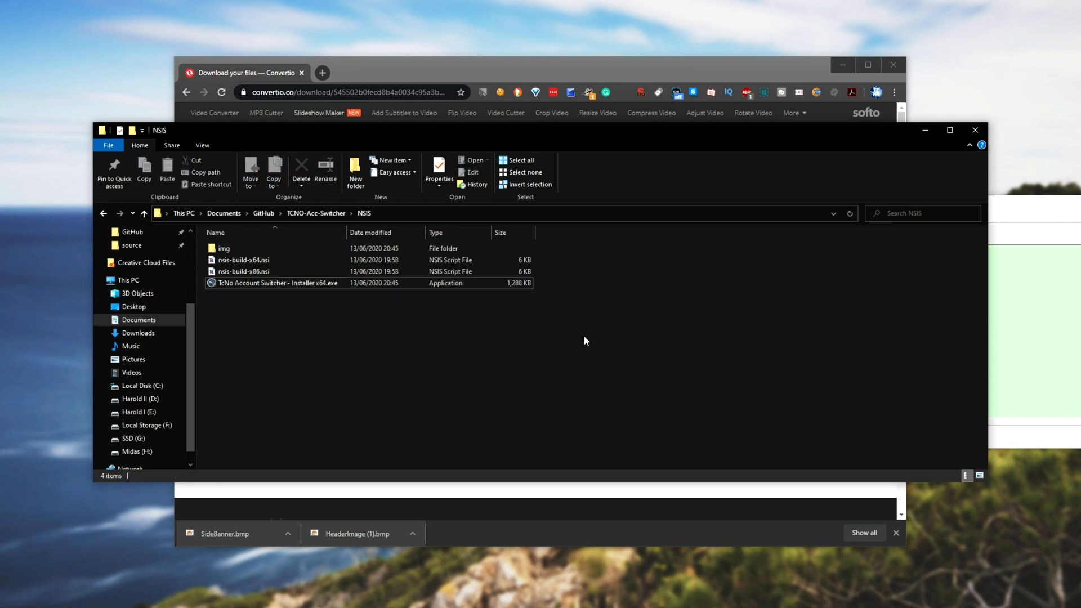
{"action": "double_click", "coordinate": [225, 248]}
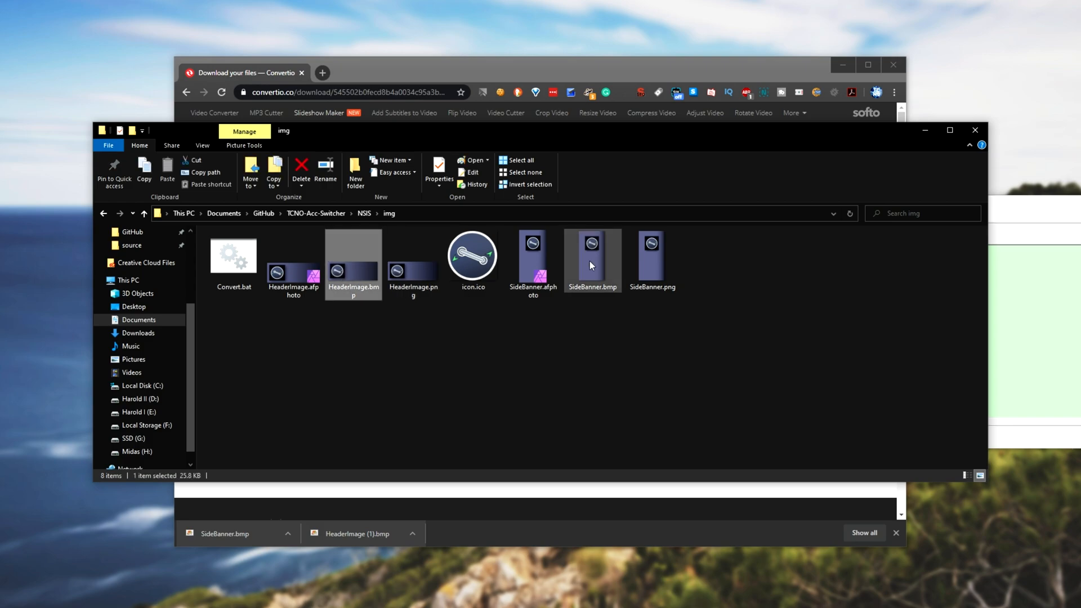
{"action": "left_click", "coordinate": [591, 259]}
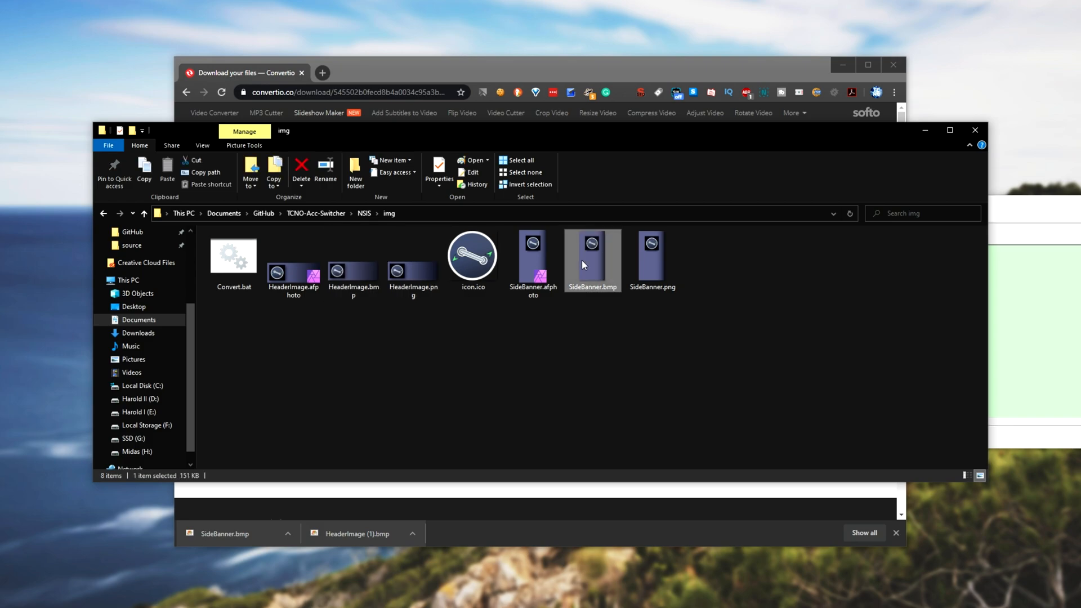
{"action": "mouse_move", "coordinate": [671, 339]}
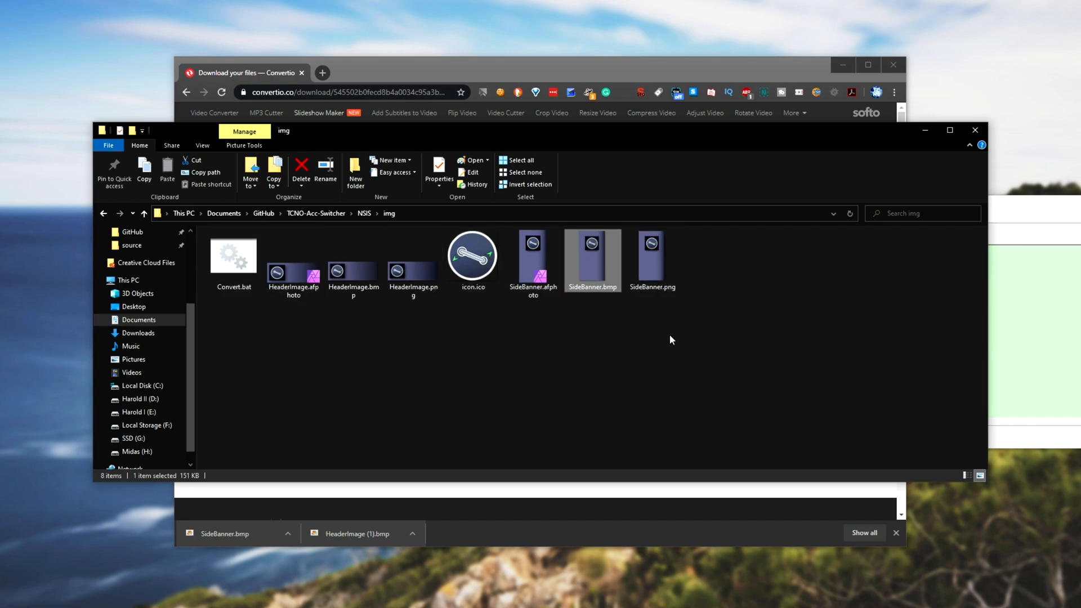
{"action": "left_click", "coordinate": [413, 259]}
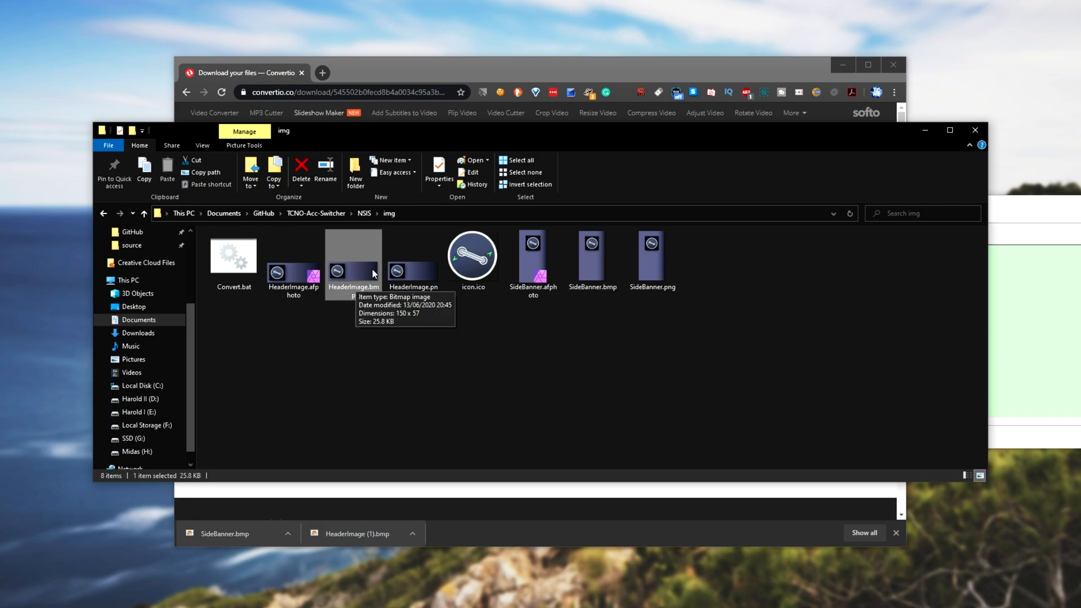
{"action": "mouse_move", "coordinate": [368, 282]}
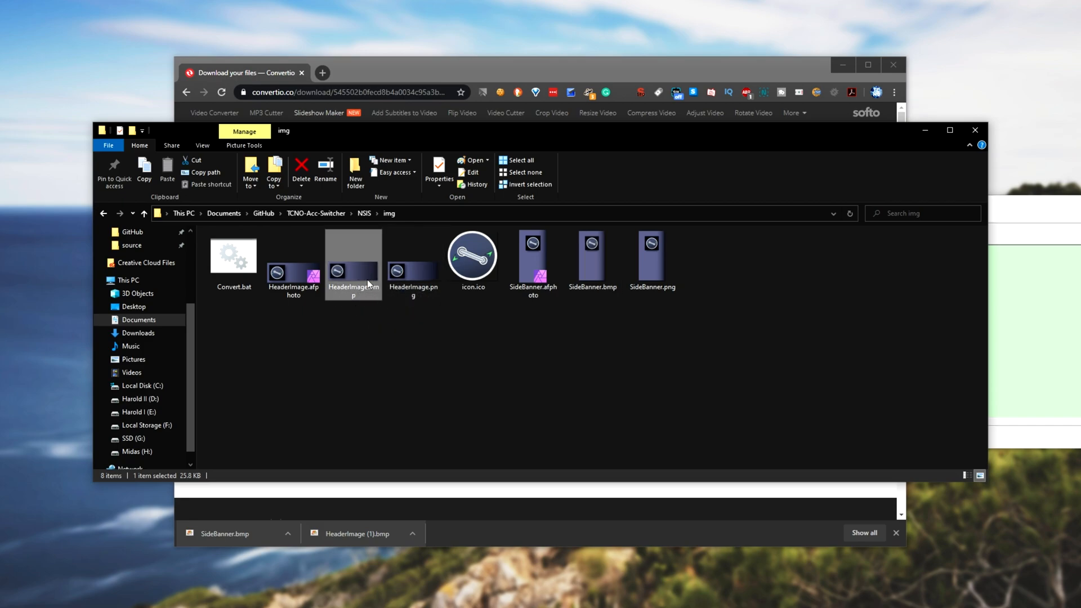
{"action": "right_click", "coordinate": [233, 255]}
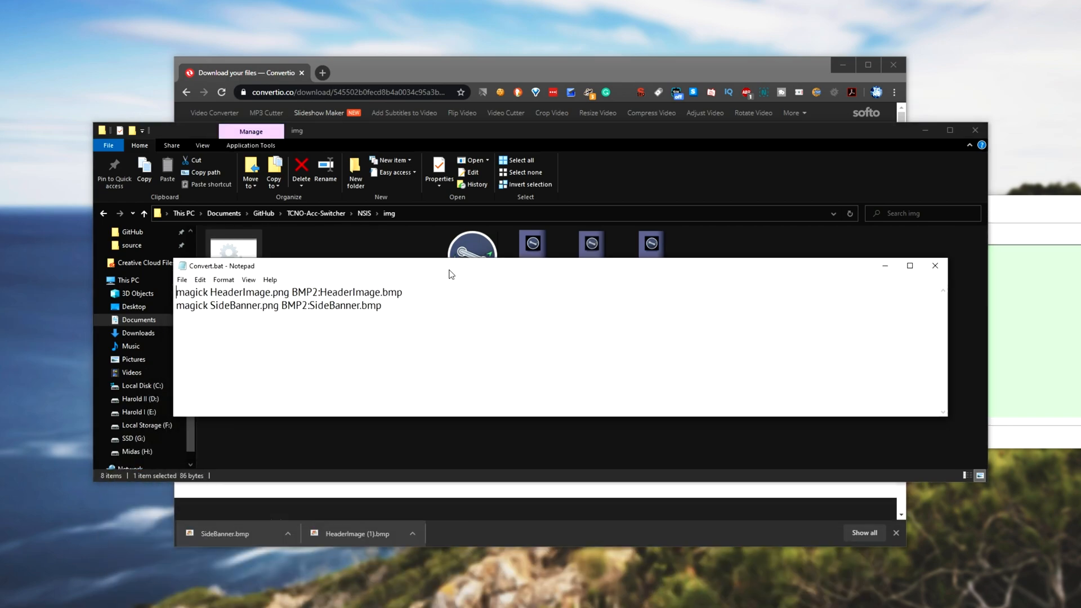
Step: Highlight magick, HeaderImage.png, BMP2 and the output bitmap name in Convert.bat
{"action": "double_click", "coordinate": [190, 293]}
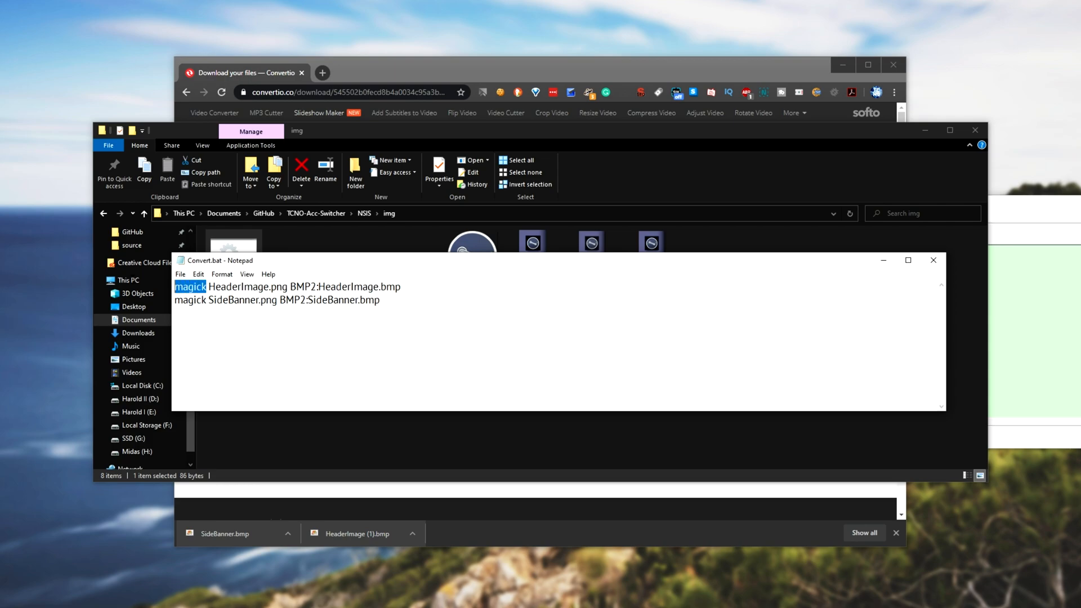
{"action": "double_click", "coordinate": [249, 286]}
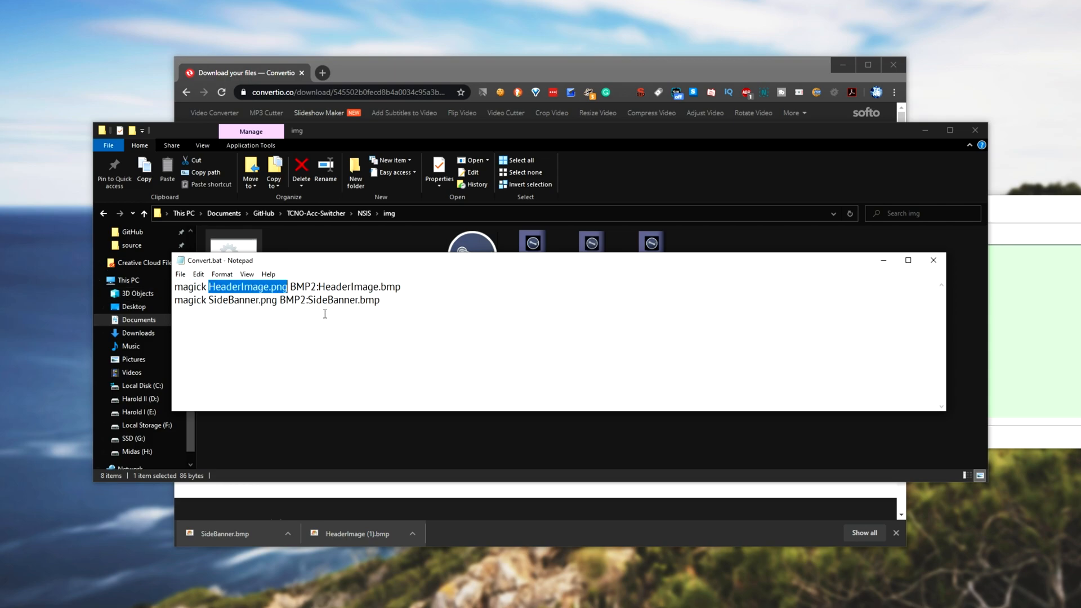
{"action": "double_click", "coordinate": [303, 286]}
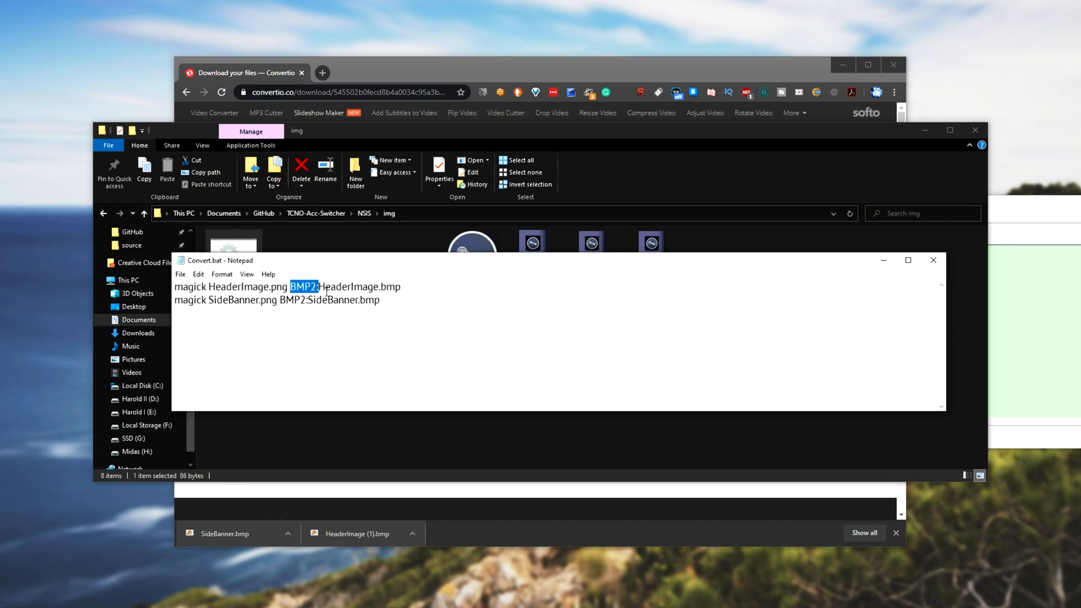
{"action": "double_click", "coordinate": [360, 286]}
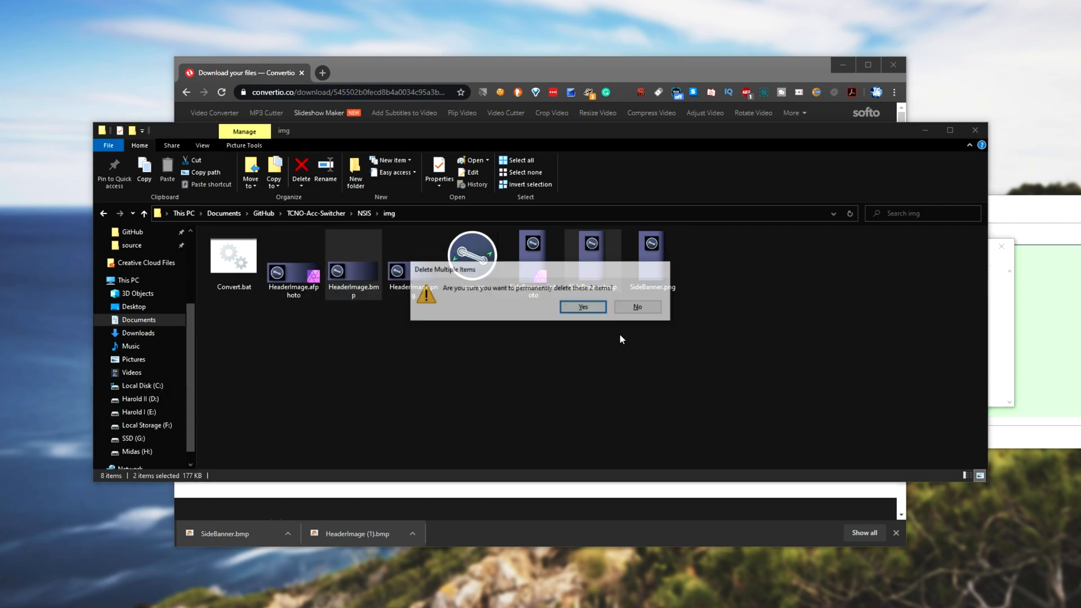
Step: Confirm permanently deleting the old HeaderImage.bmp and SideBanner.bmp
{"action": "left_click", "coordinate": [582, 306]}
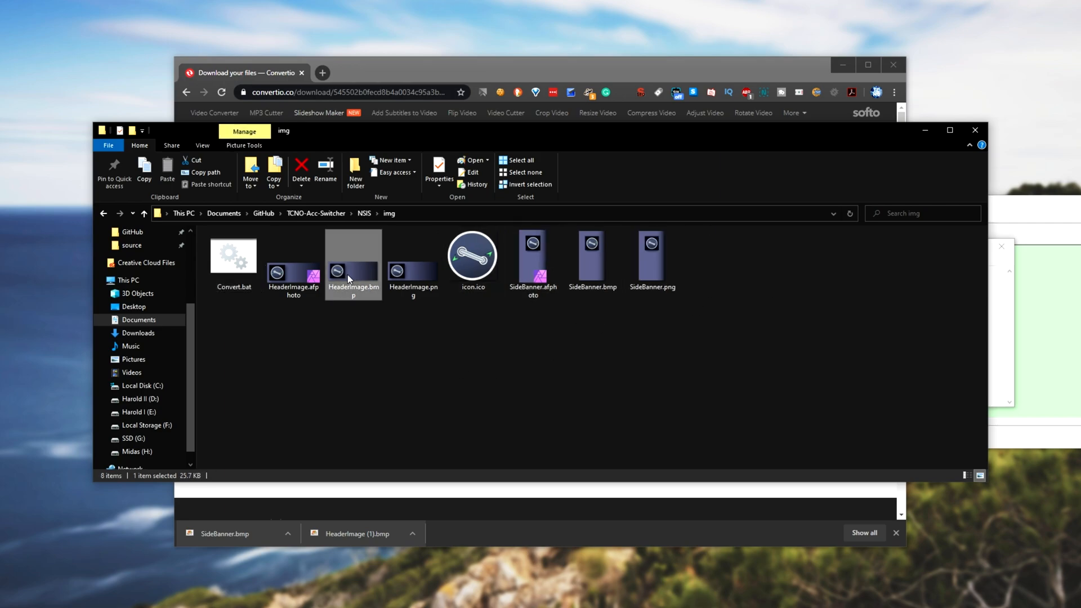
{"action": "mouse_move", "coordinate": [333, 220]}
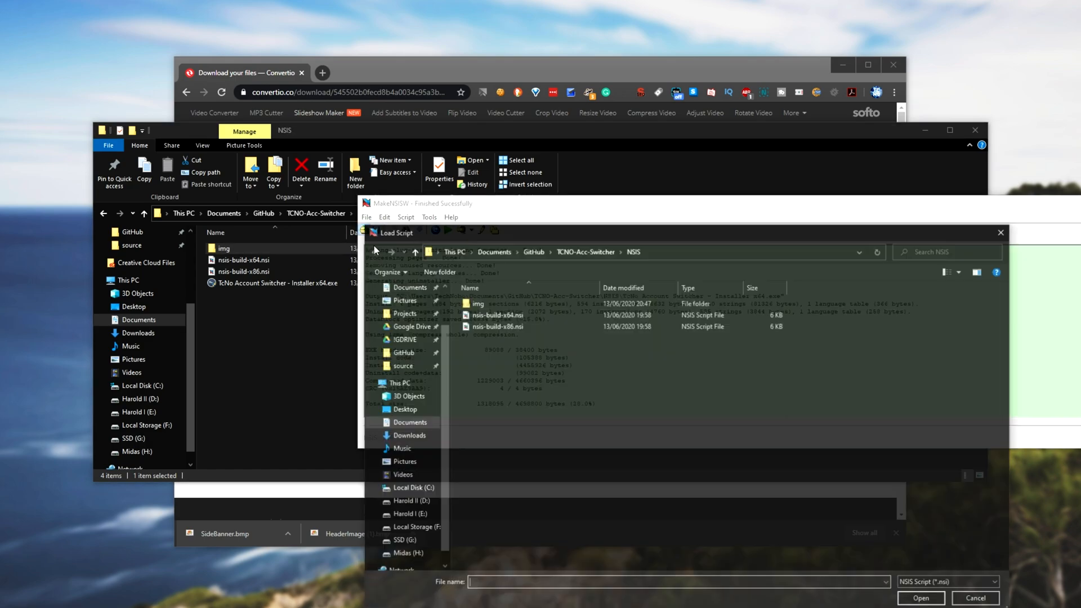
Step: Launch the recompiled TcNo Account Switcher installer, then cancel and quit setup
{"action": "left_click", "coordinate": [975, 598]}
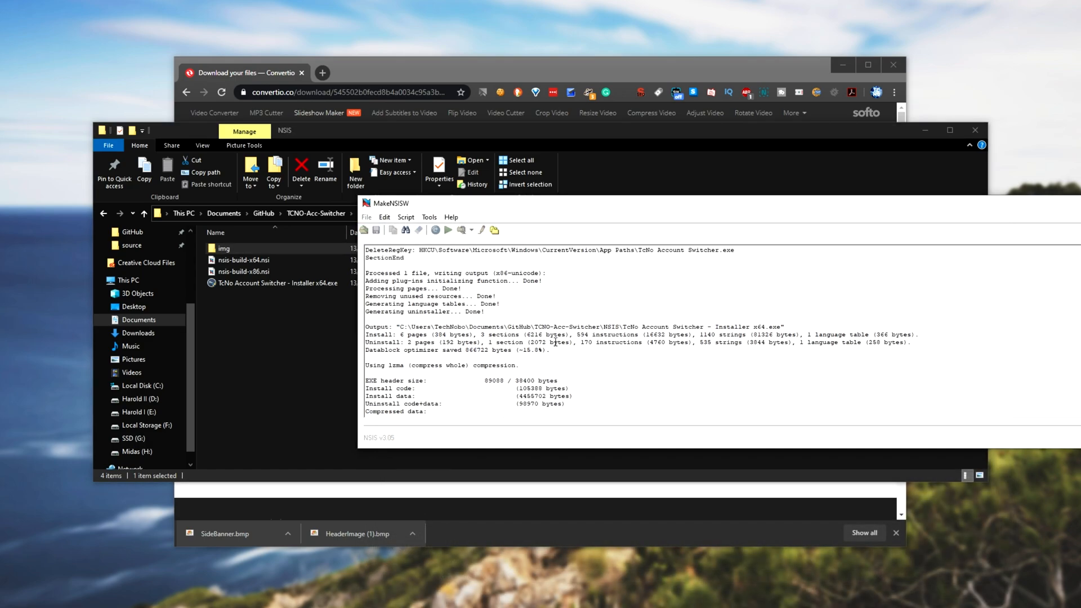
{"action": "double_click", "coordinate": [278, 283]}
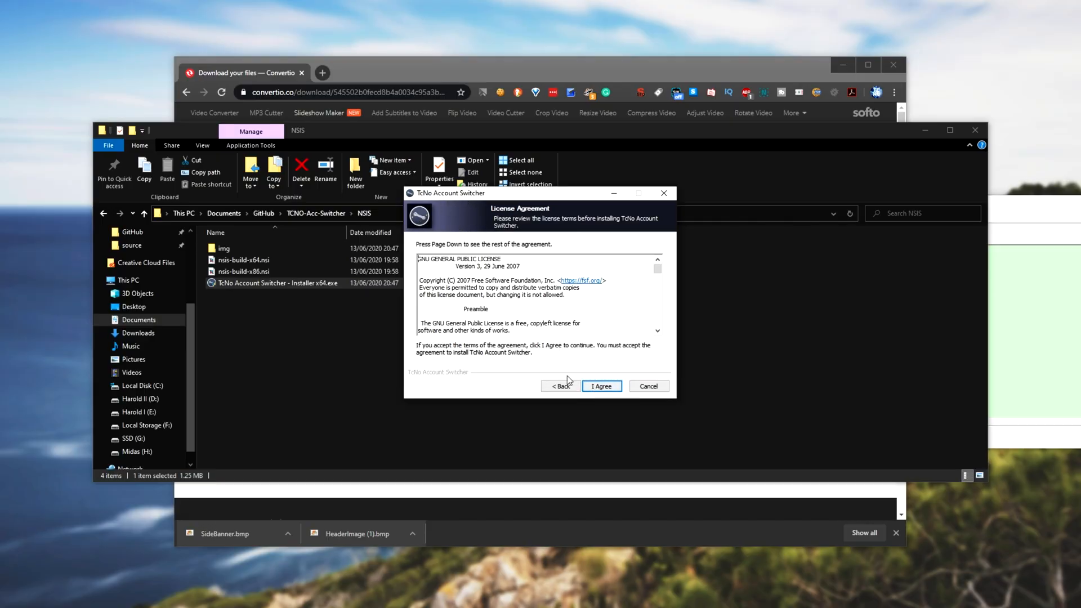
{"action": "left_click", "coordinate": [646, 386]}
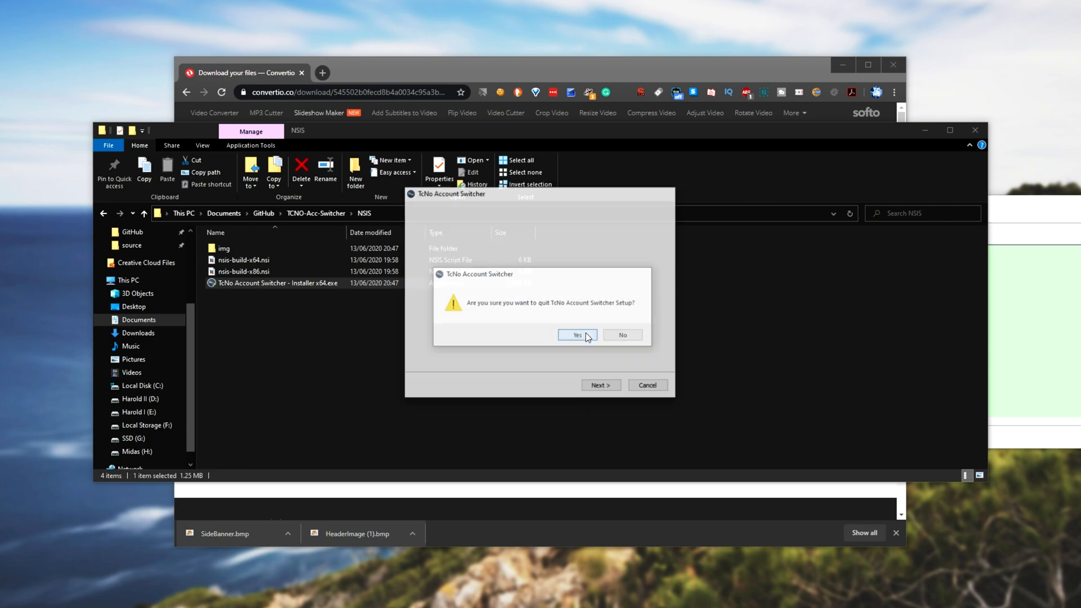
{"action": "left_click", "coordinate": [577, 335]}
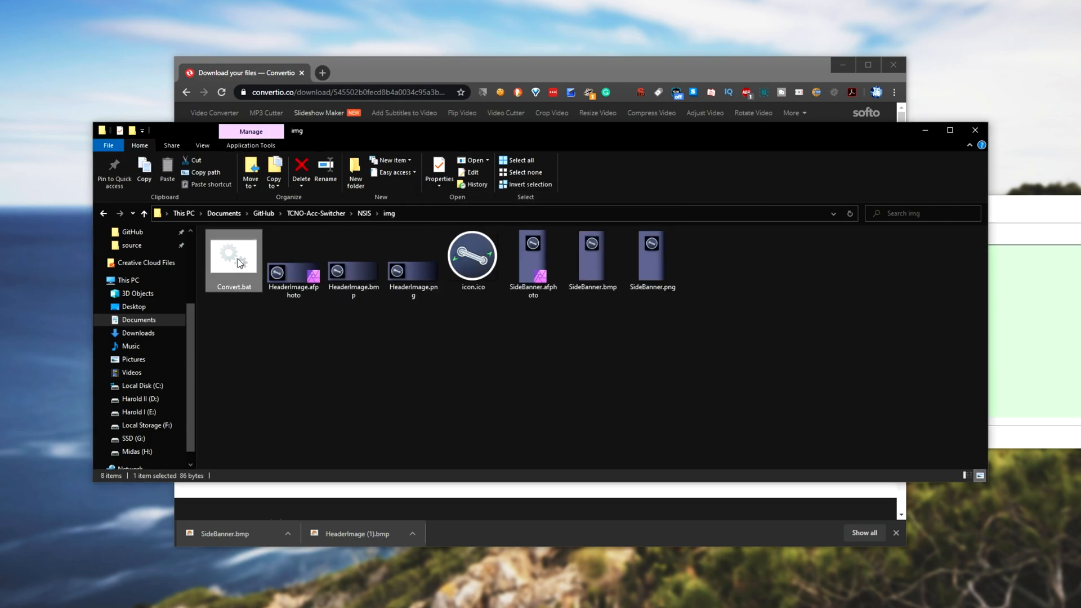
Step: Edit Convert.bat in Notepad, review its magick command, then close Notepad
{"action": "right_click", "coordinate": [233, 259]}
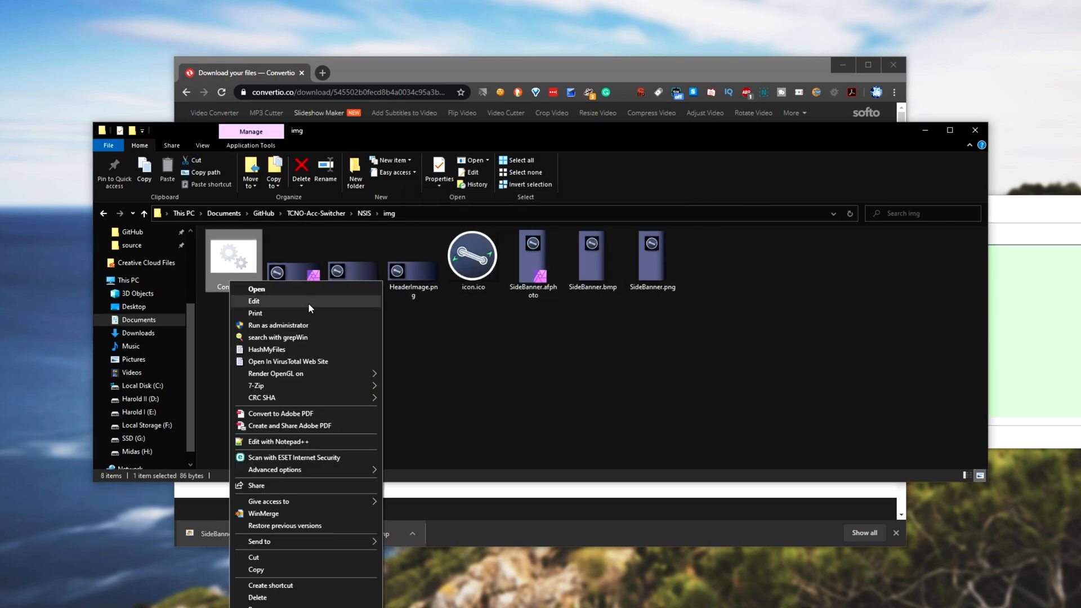
{"action": "left_click", "coordinate": [253, 301]}
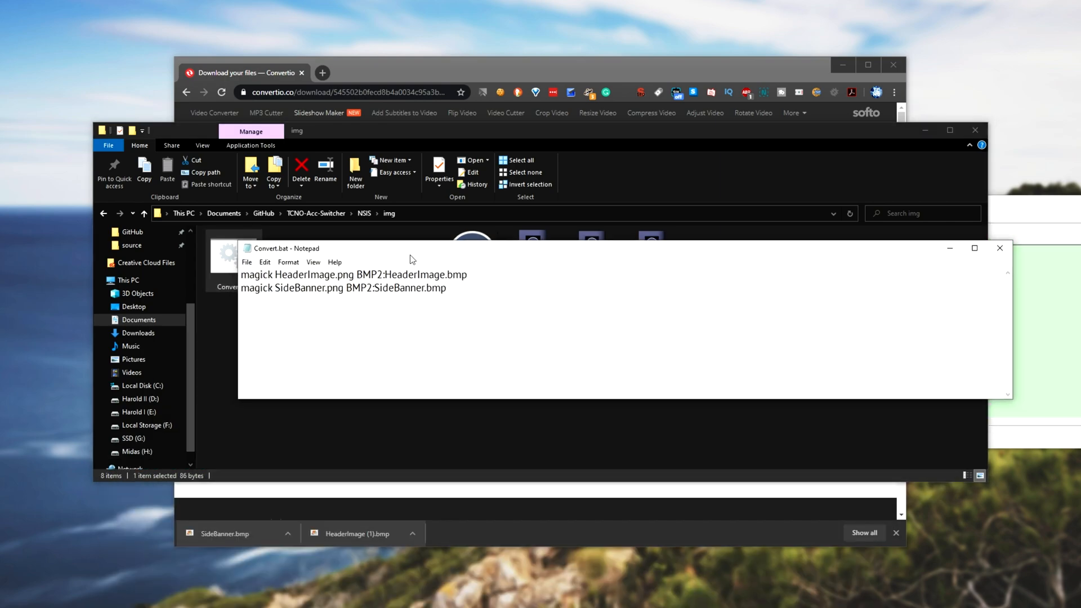
{"action": "double_click", "coordinate": [257, 275]}
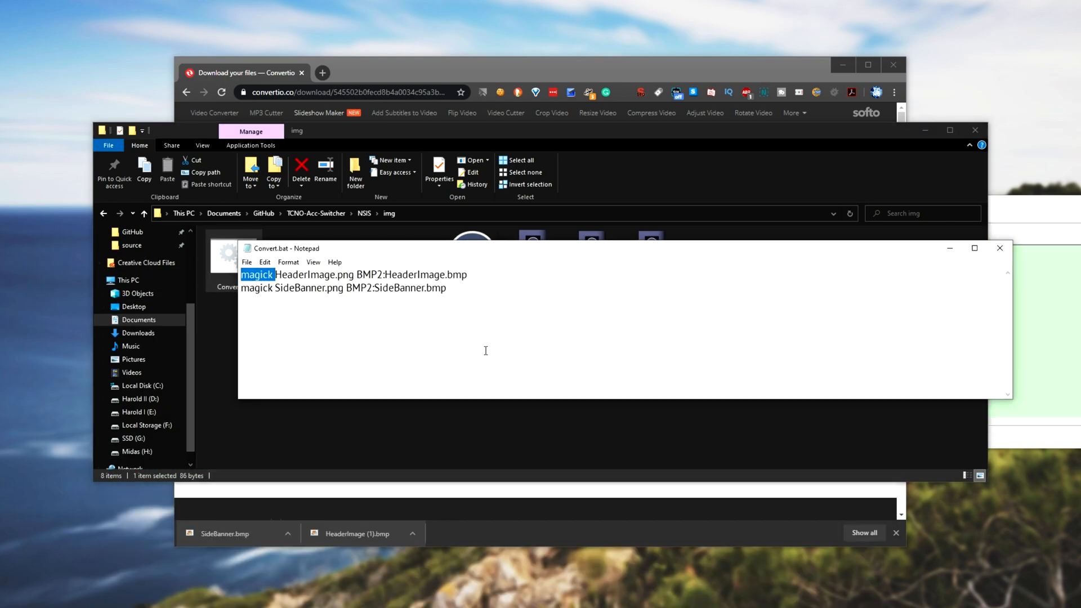
{"action": "left_click", "coordinate": [272, 275]}
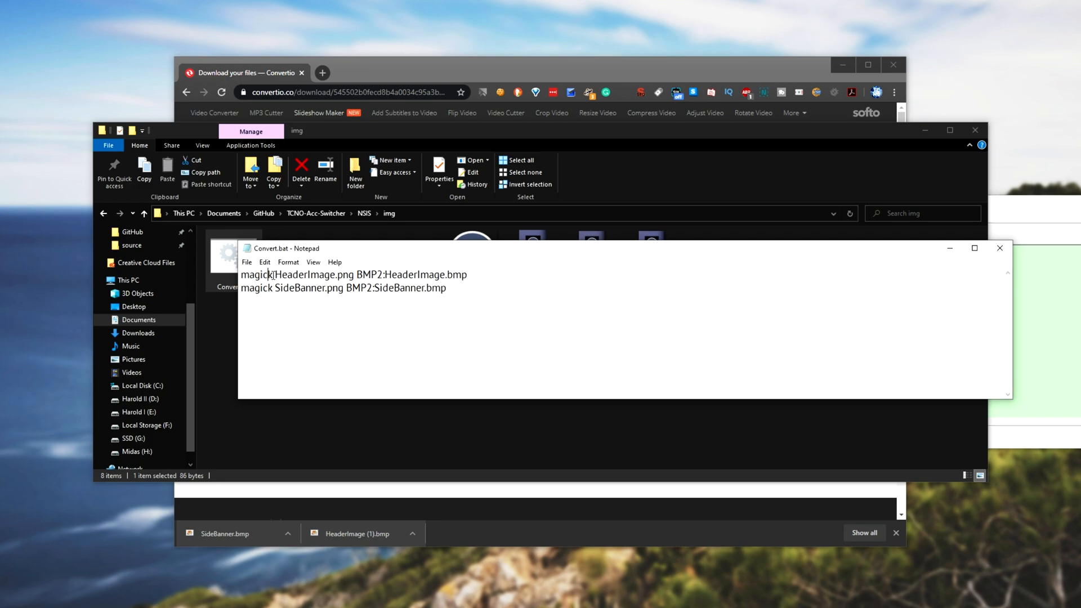
{"action": "left_click", "coordinate": [998, 248]}
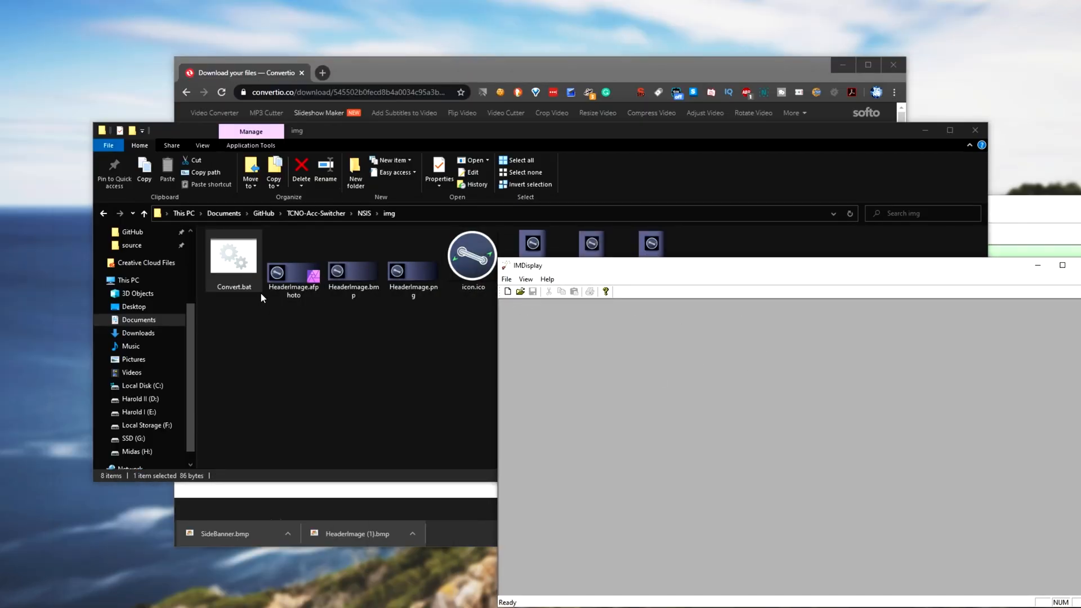
Step: Leave the empty IMDisplay viewer and return to the ImageMagick website in Chrome
{"action": "double_click", "coordinate": [412, 273]}
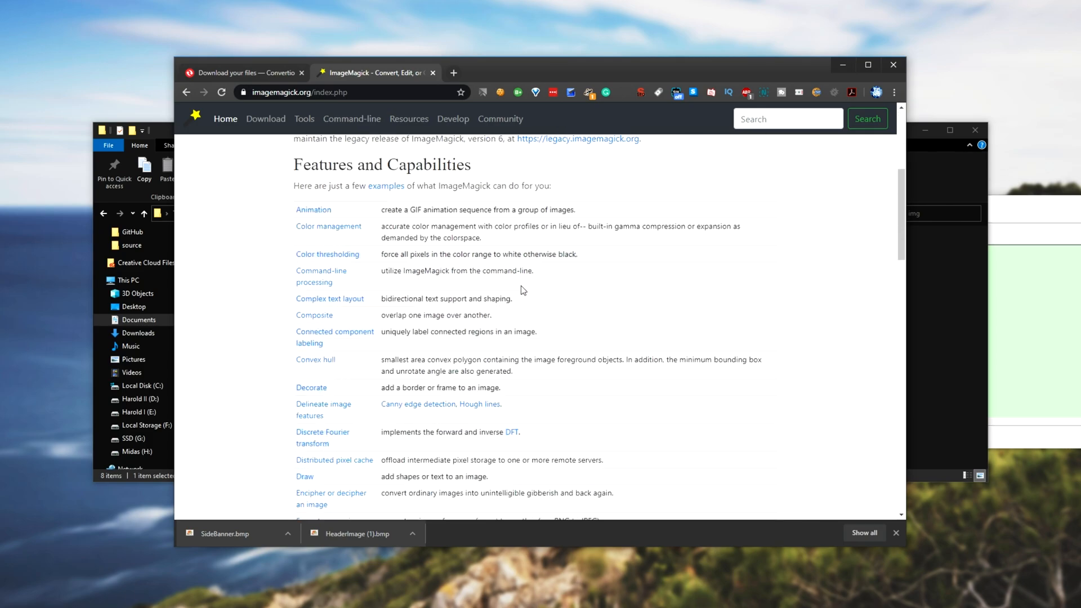
Step: Go to the Download page and scroll to the Windows Binary Release table of 7.0.10-19 installers
{"action": "scroll", "scroll_direction": "down", "scroll_amount": 3}
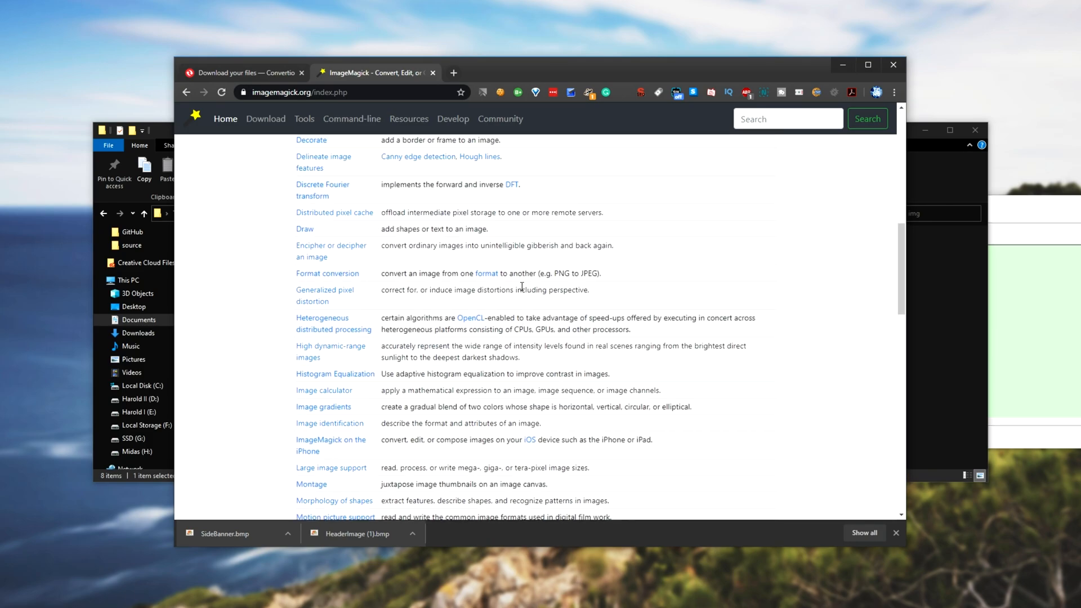
{"action": "scroll", "scroll_direction": "up", "scroll_amount": 3}
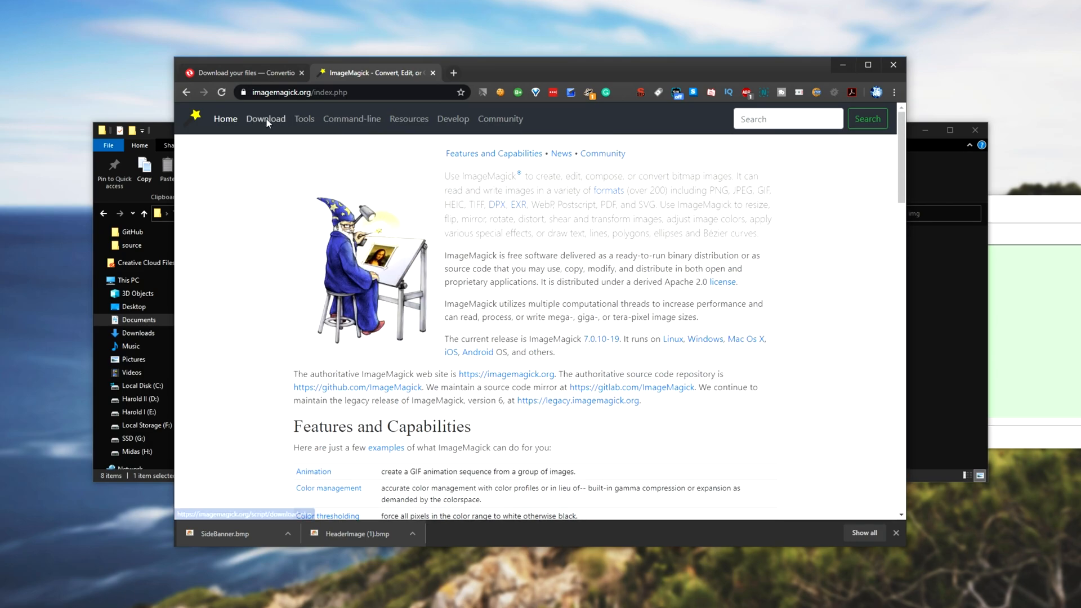
{"action": "left_click", "coordinate": [266, 118]}
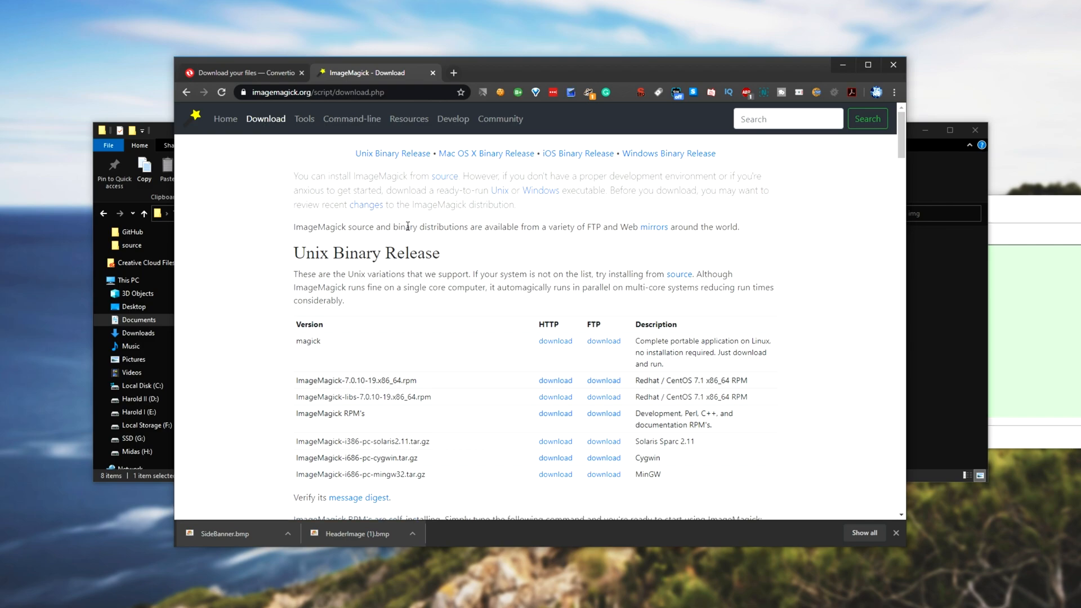
{"action": "double_click", "coordinate": [366, 252]}
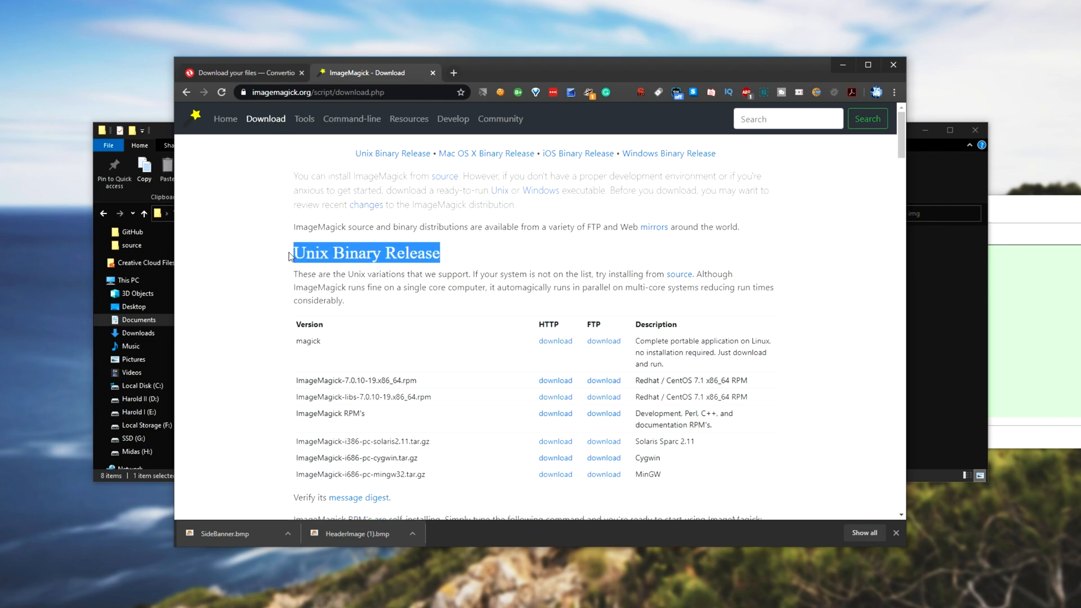
{"action": "scroll", "scroll_direction": "down", "scroll_amount": 3}
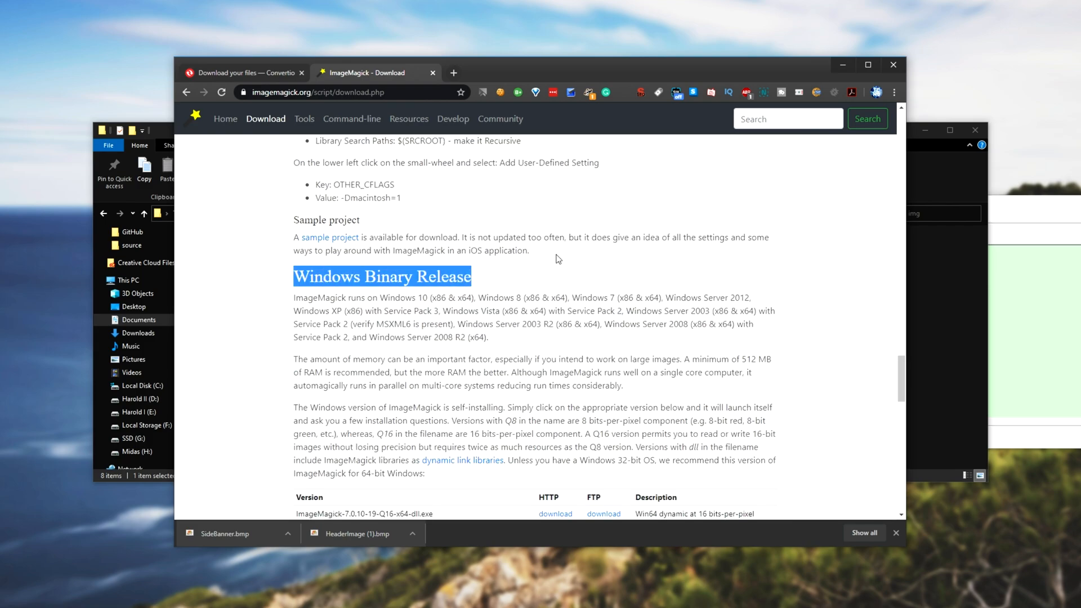
{"action": "scroll", "scroll_direction": "down", "scroll_amount": 3}
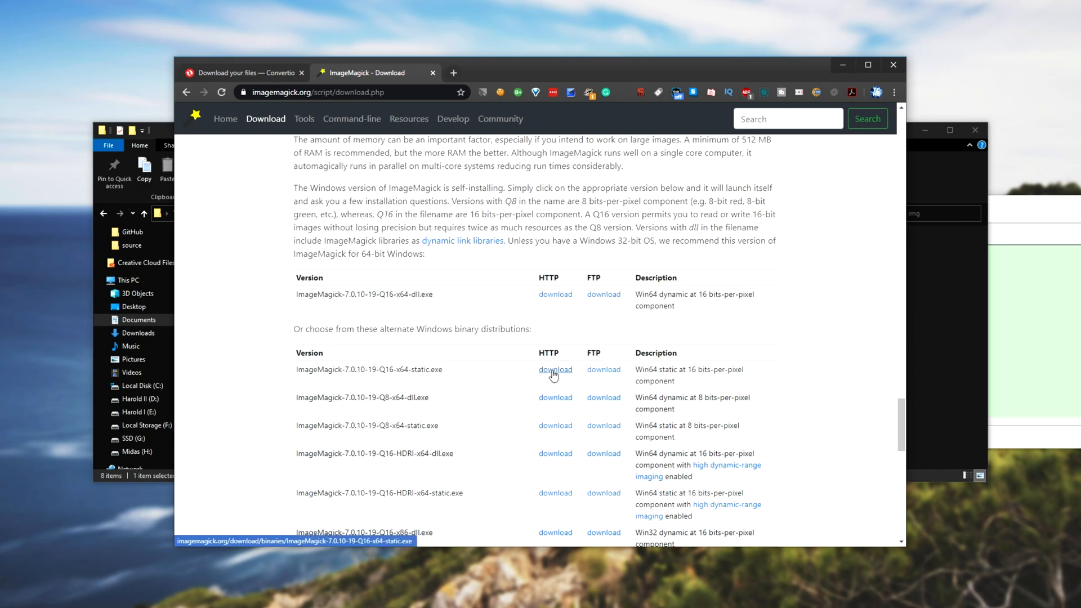
{"action": "mouse_move", "coordinate": [555, 294]}
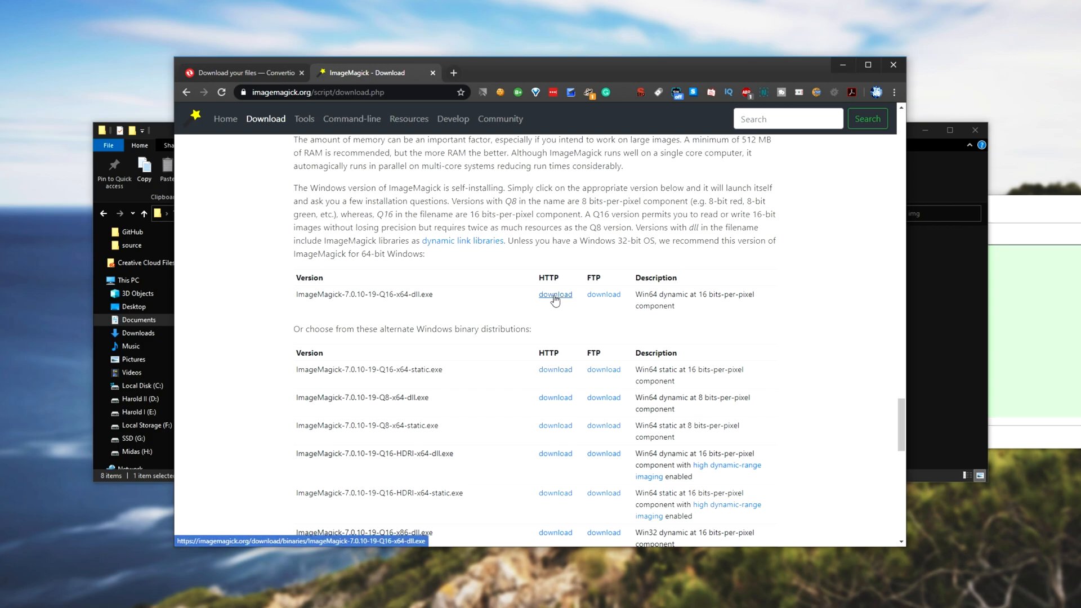
{"action": "mouse_move", "coordinate": [552, 351]}
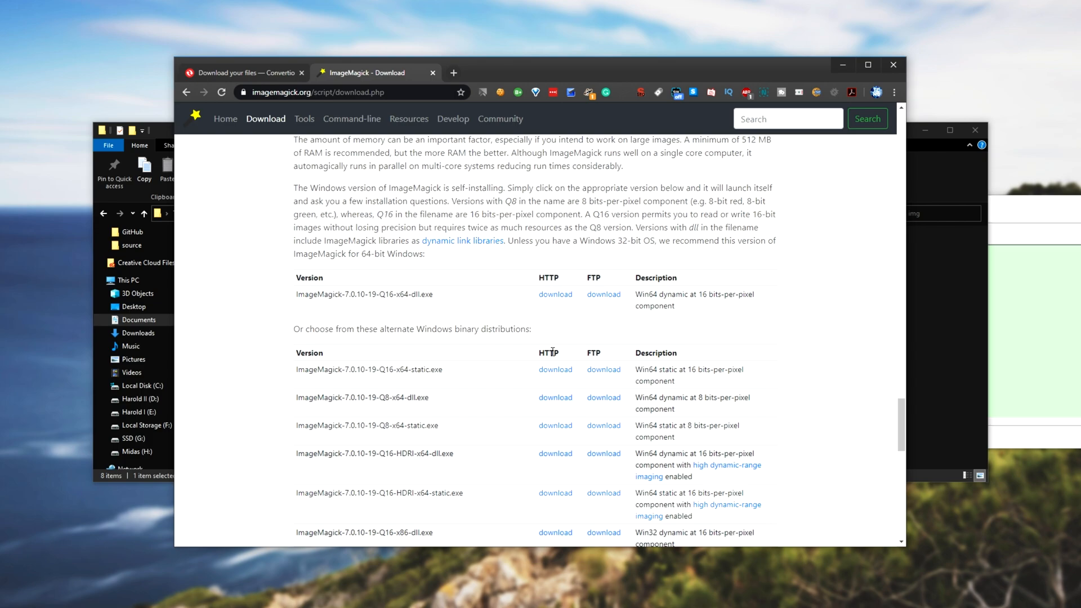
{"action": "mouse_move", "coordinate": [604, 369]}
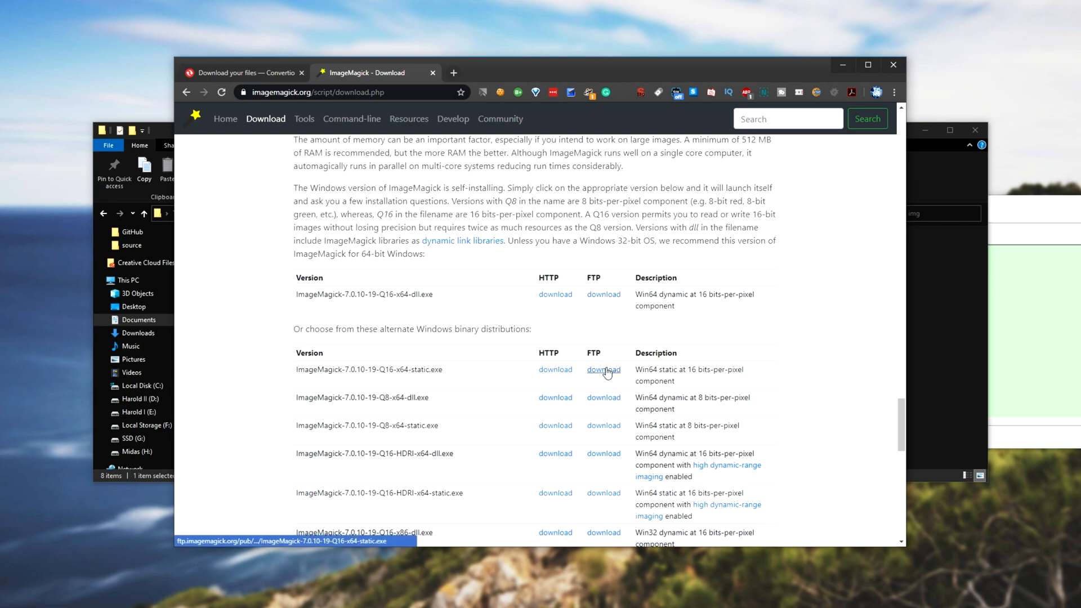
{"action": "mouse_move", "coordinate": [444, 374]}
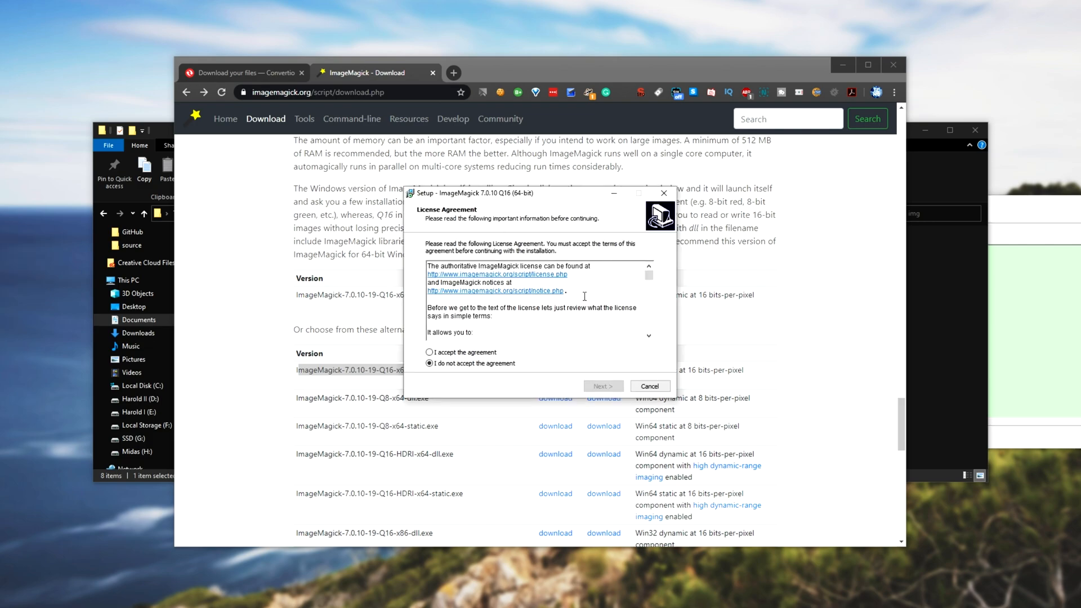
Step: Accept the license and install ImageMagick 7.0.10 Q16 with its directory added to the system path
{"action": "left_click", "coordinate": [429, 352]}
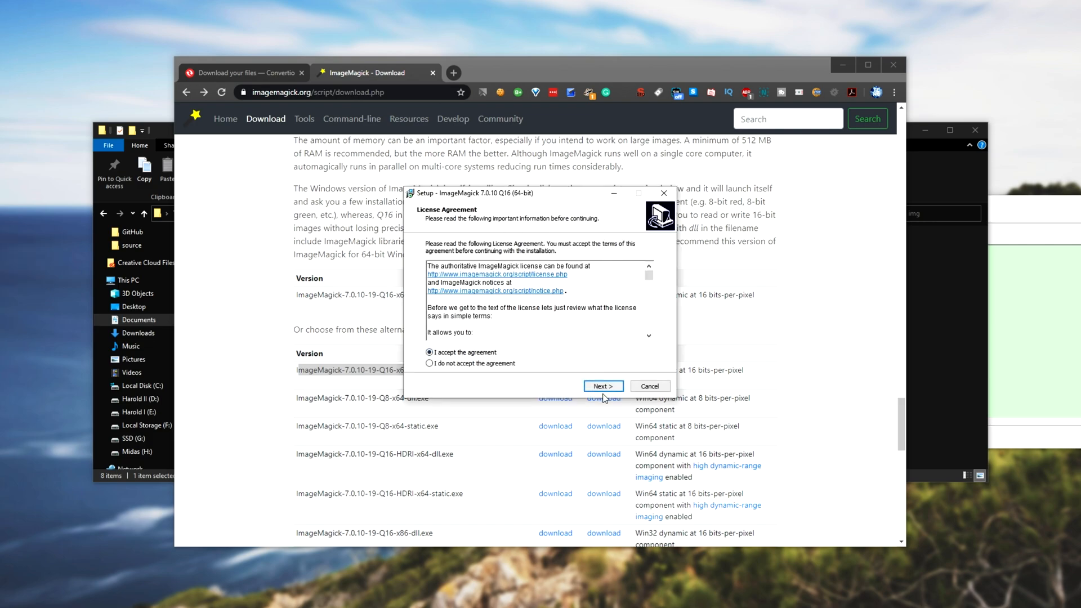
{"action": "left_click", "coordinate": [603, 385]}
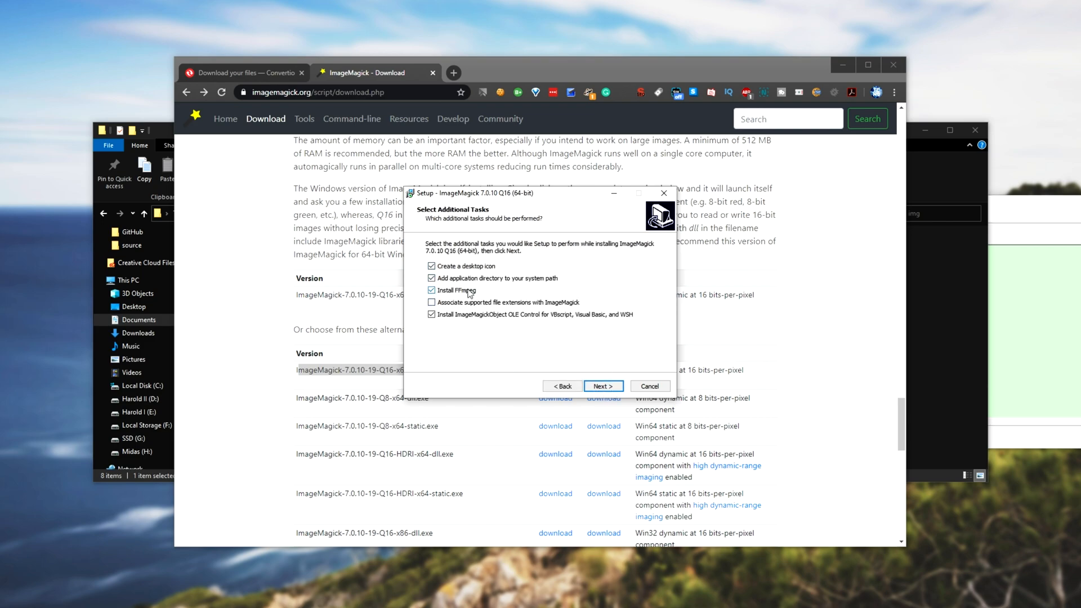
{"action": "left_click", "coordinate": [601, 386]}
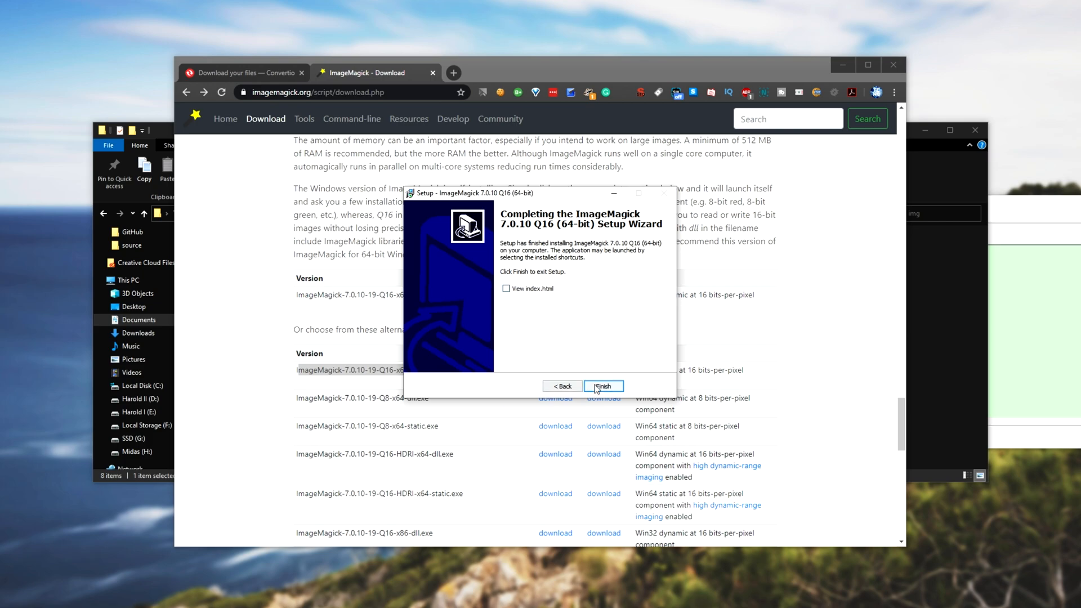
{"action": "left_click", "coordinate": [603, 385]}
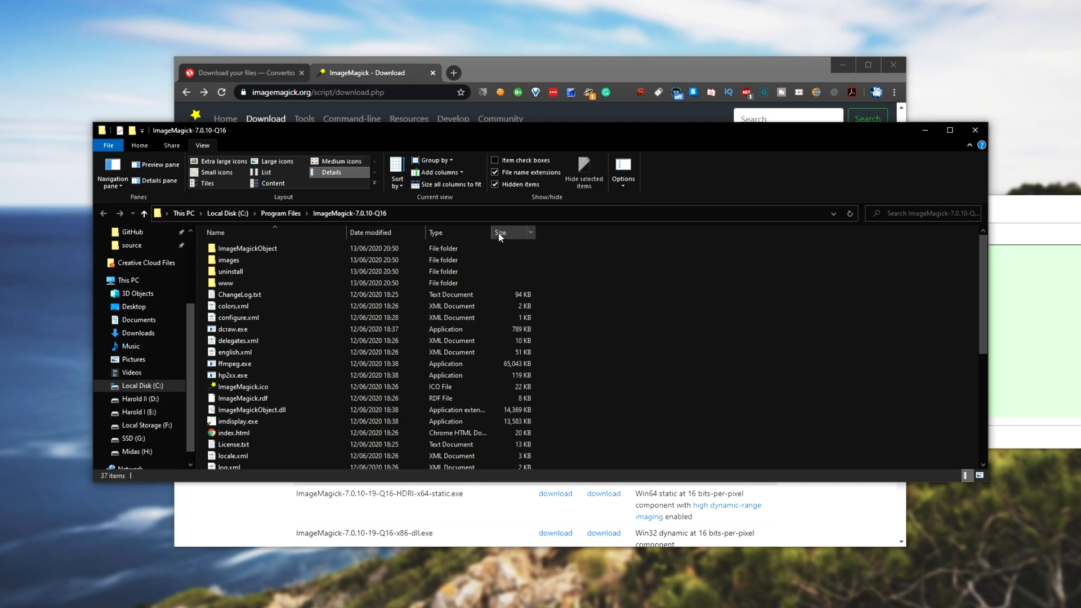
Step: Copy the ImageMagick install folder path and search Windows for 'path' settings
{"action": "right_click", "coordinate": [276, 214]}
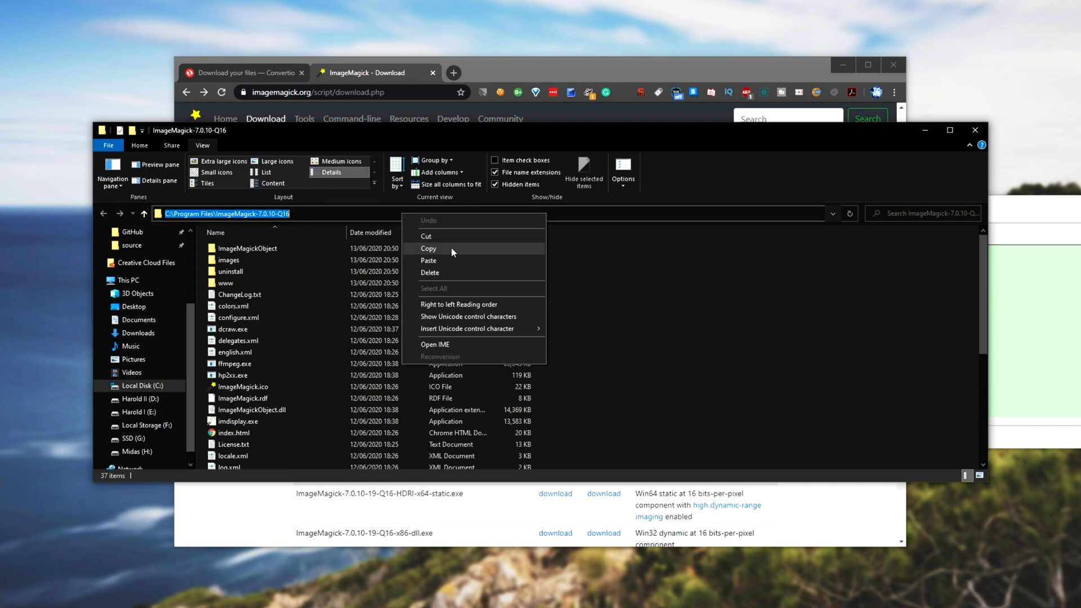
{"action": "left_click", "coordinate": [614, 290]}
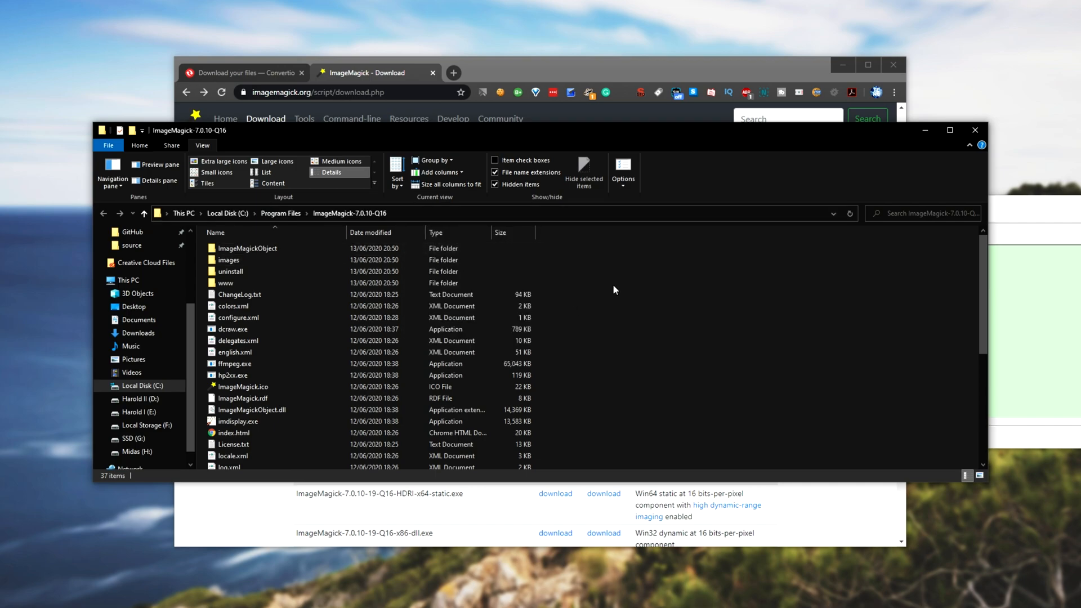
{"action": "type", "text": "path"}
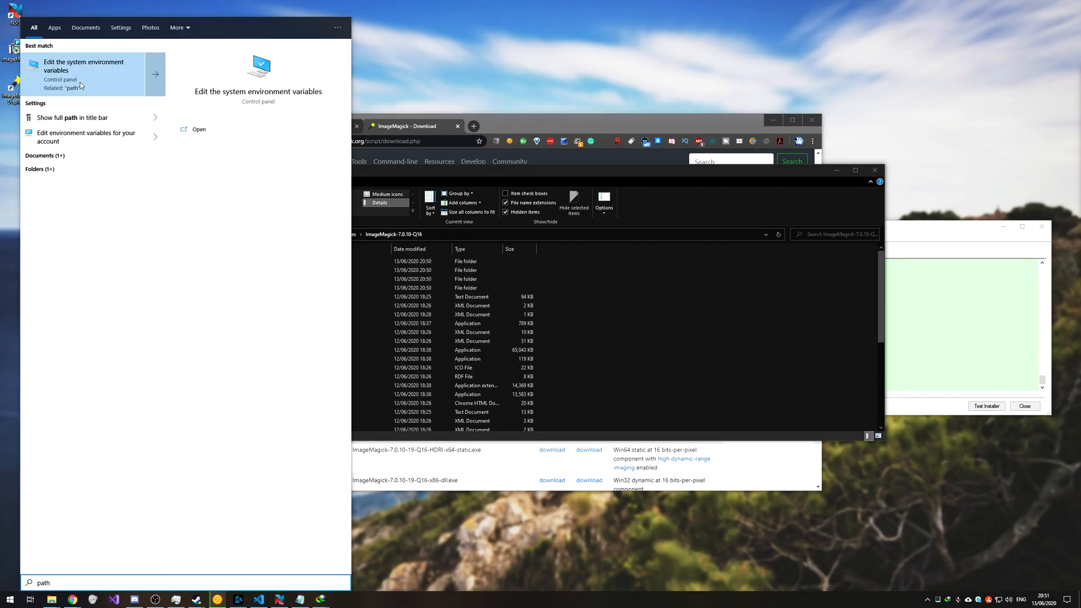
Step: Reach the Environment Variables list and start editing the system Path variable
{"action": "left_click", "coordinate": [84, 66]}
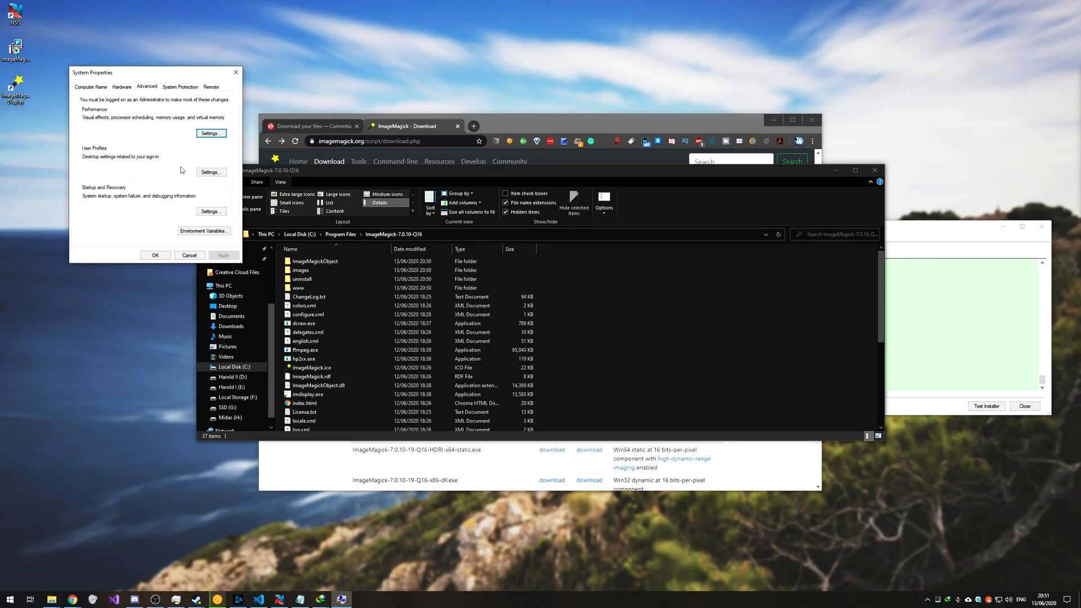
{"action": "left_click", "coordinate": [203, 230]}
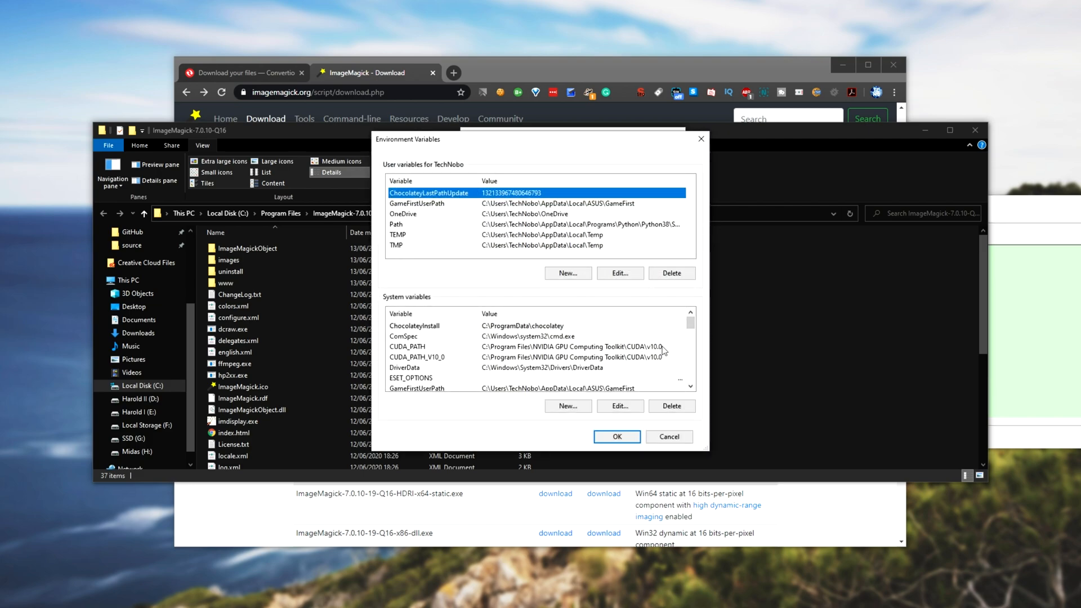
{"action": "scroll", "scroll_direction": "down", "scroll_amount": 3}
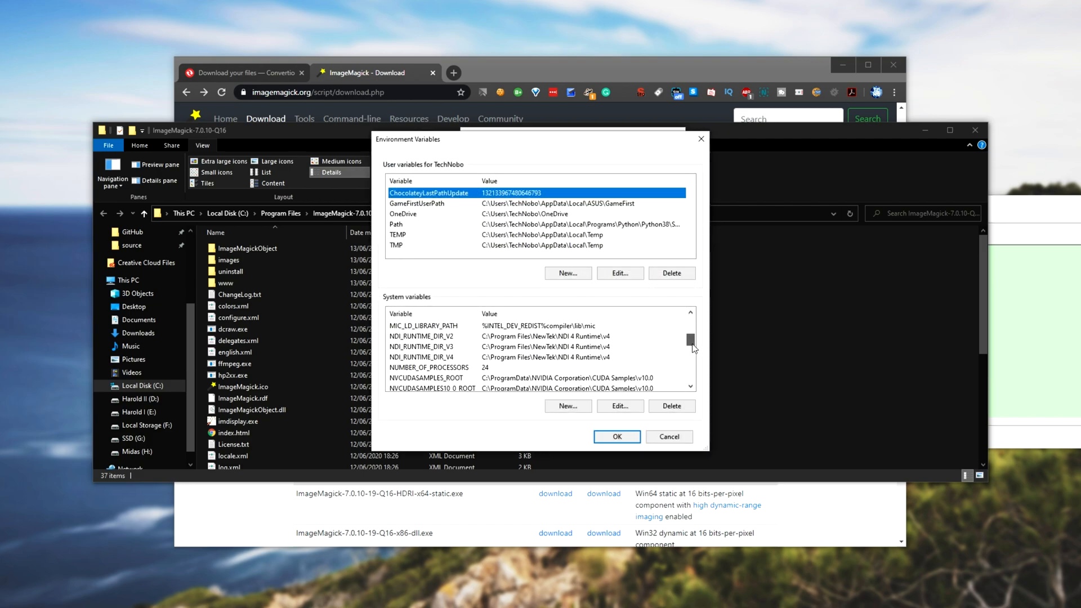
{"action": "left_click", "coordinate": [618, 405]}
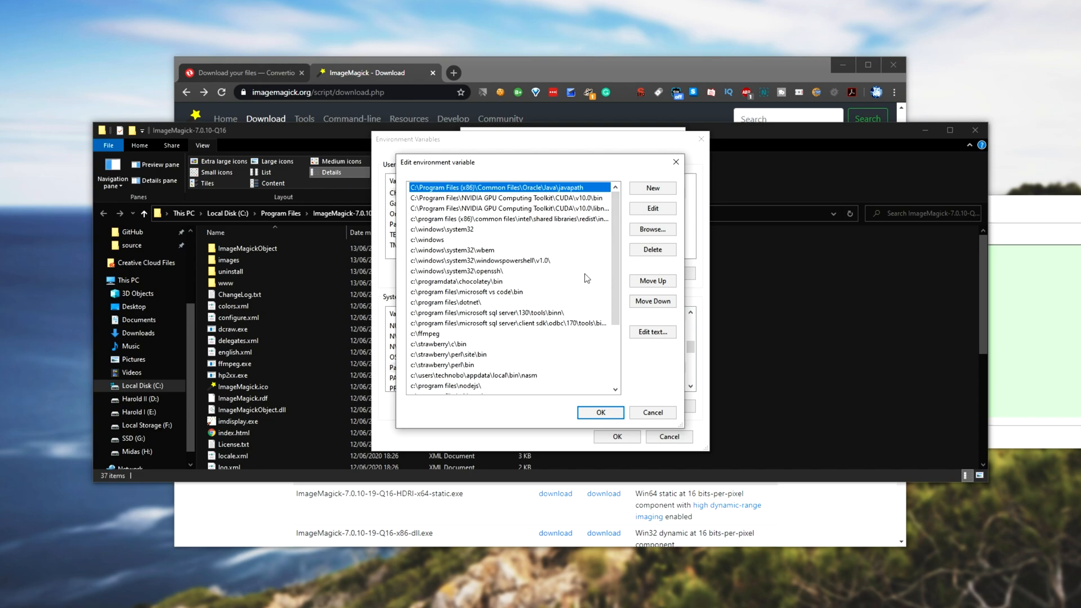
Step: Add C:\Program Files\ImageMagick-7.0.10-Q16 to Path and confirm out of System Properties
{"action": "scroll", "scroll_direction": "down", "scroll_amount": 3}
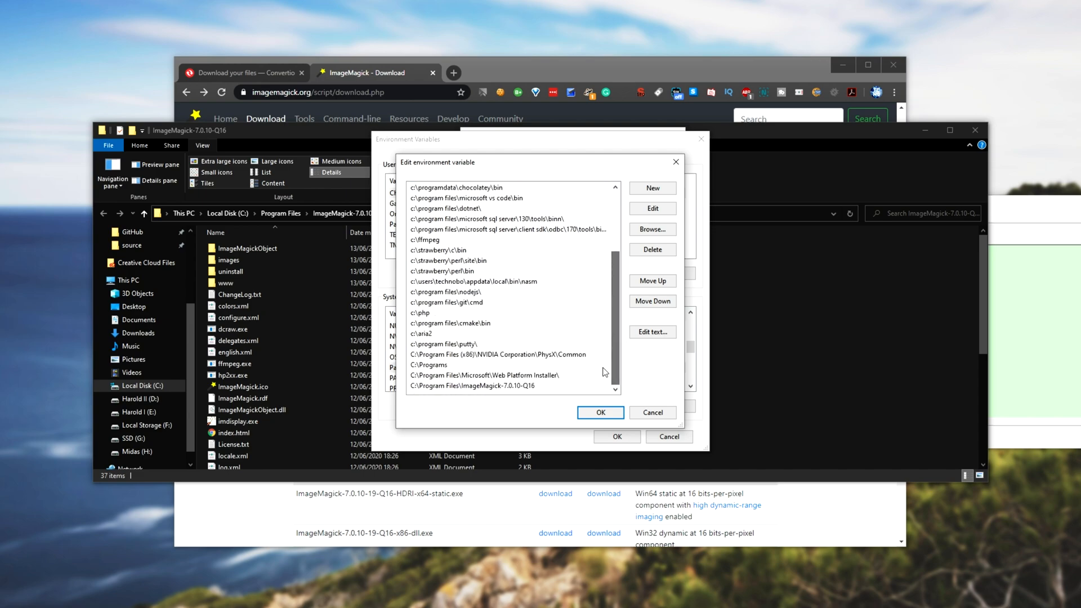
{"action": "left_click", "coordinate": [504, 385]}
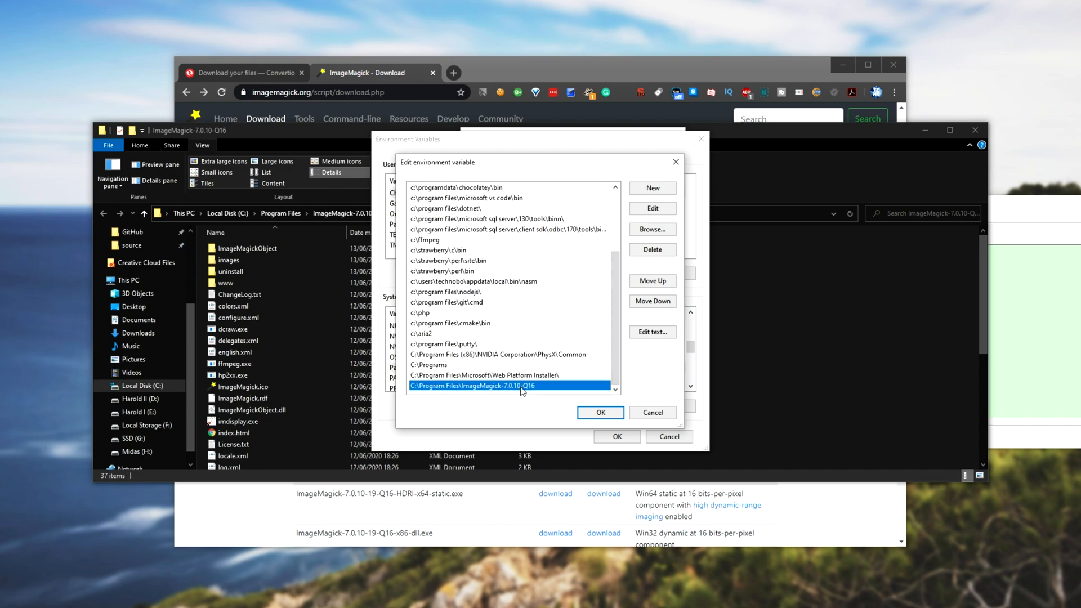
{"action": "mouse_move", "coordinate": [510, 394]}
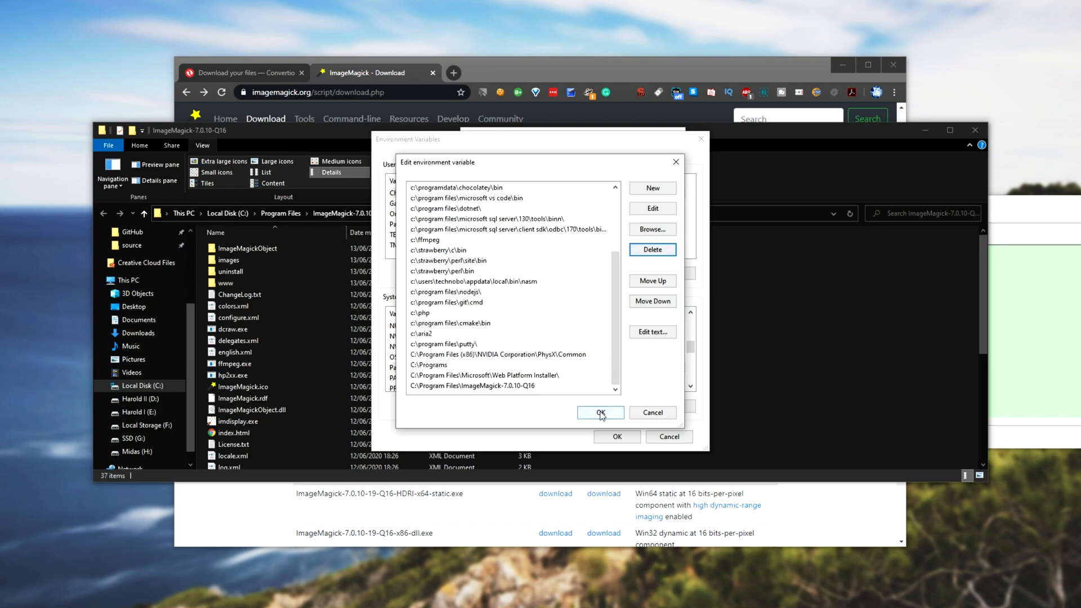
{"action": "left_click", "coordinate": [596, 412]}
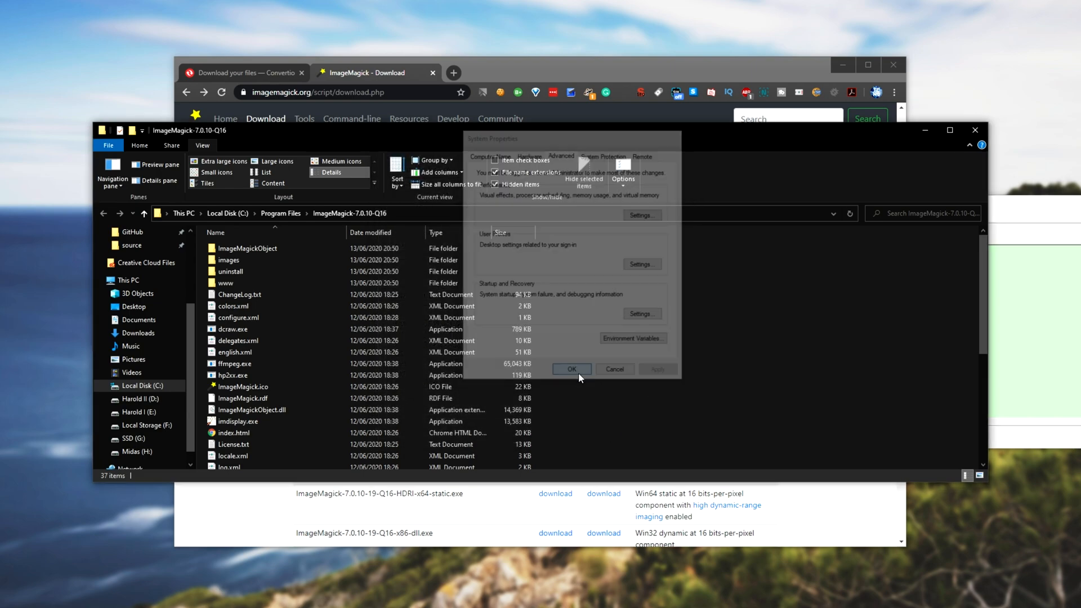
{"action": "left_click", "coordinate": [572, 369]}
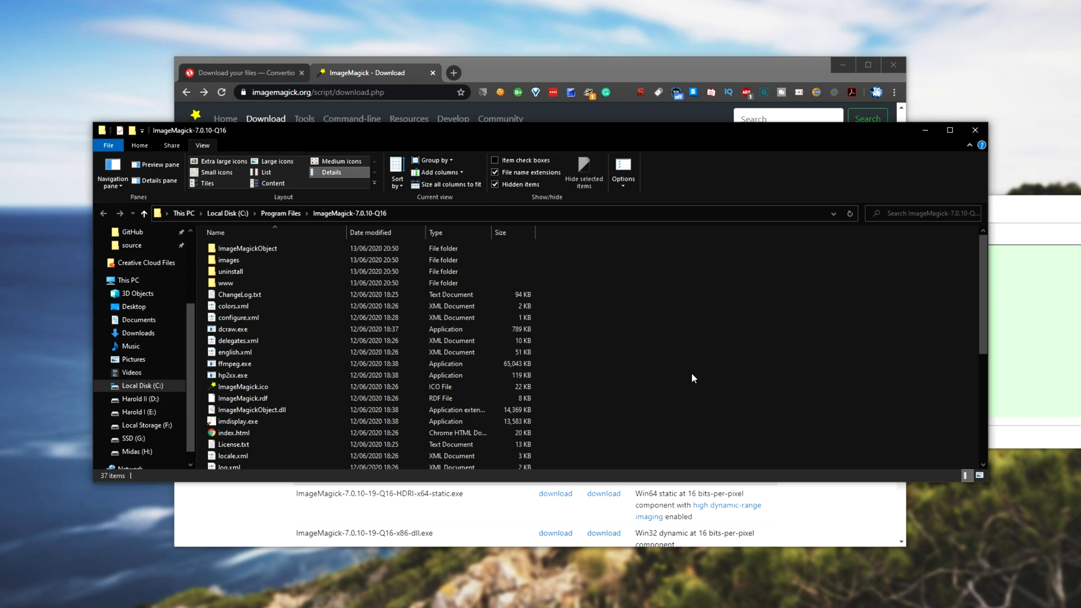
{"action": "mouse_move", "coordinate": [690, 376]}
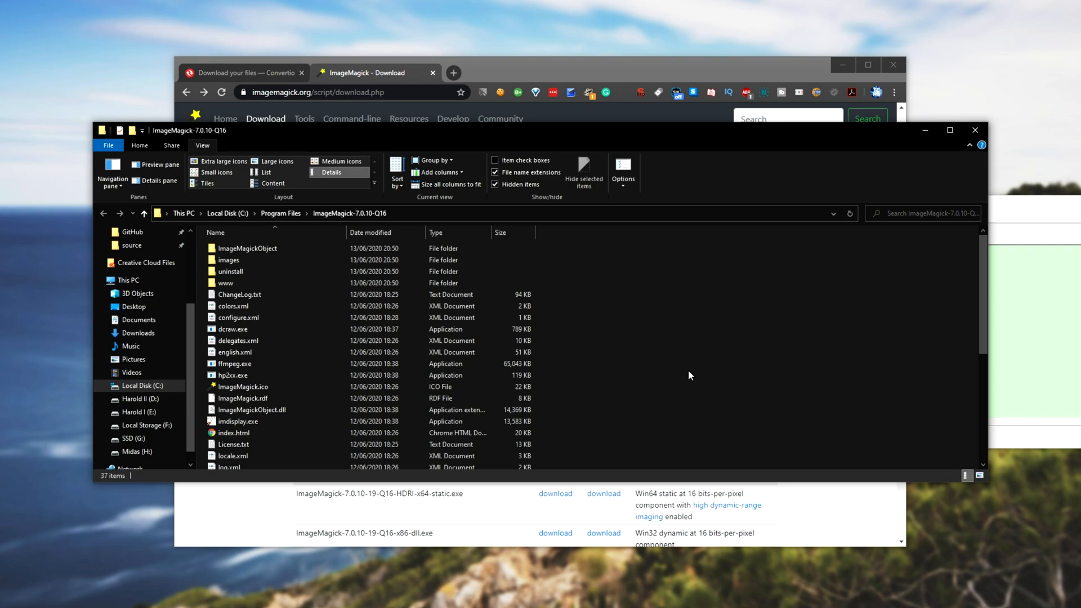
{"action": "mouse_move", "coordinate": [697, 354]}
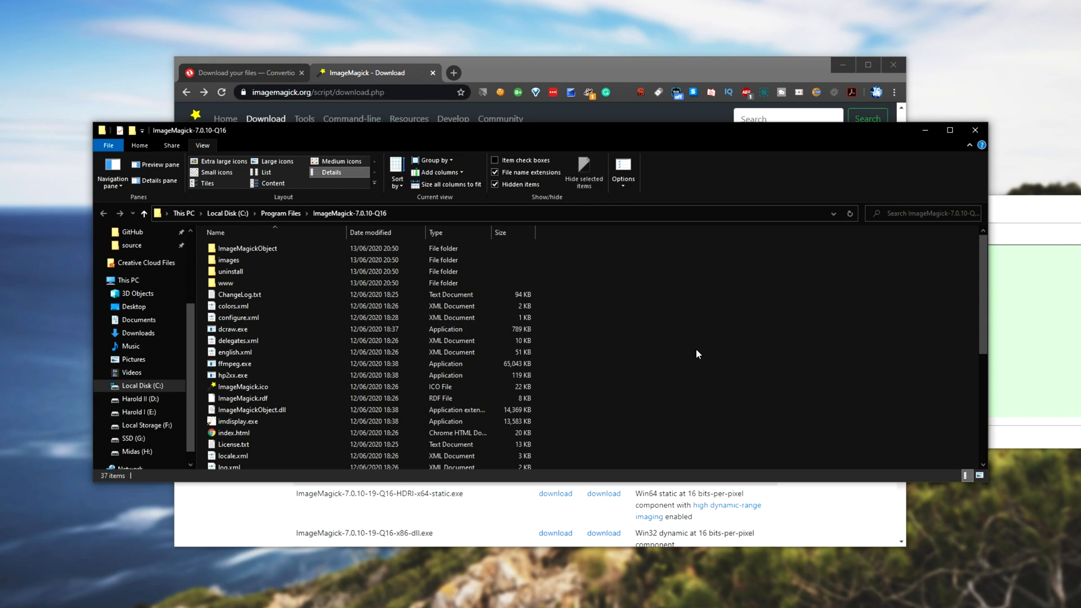
Step: Check magick.exe in the install folder, then go to the NSIS img folder and enter cmd in its address bar
{"action": "scroll", "scroll_direction": "down", "scroll_amount": 3}
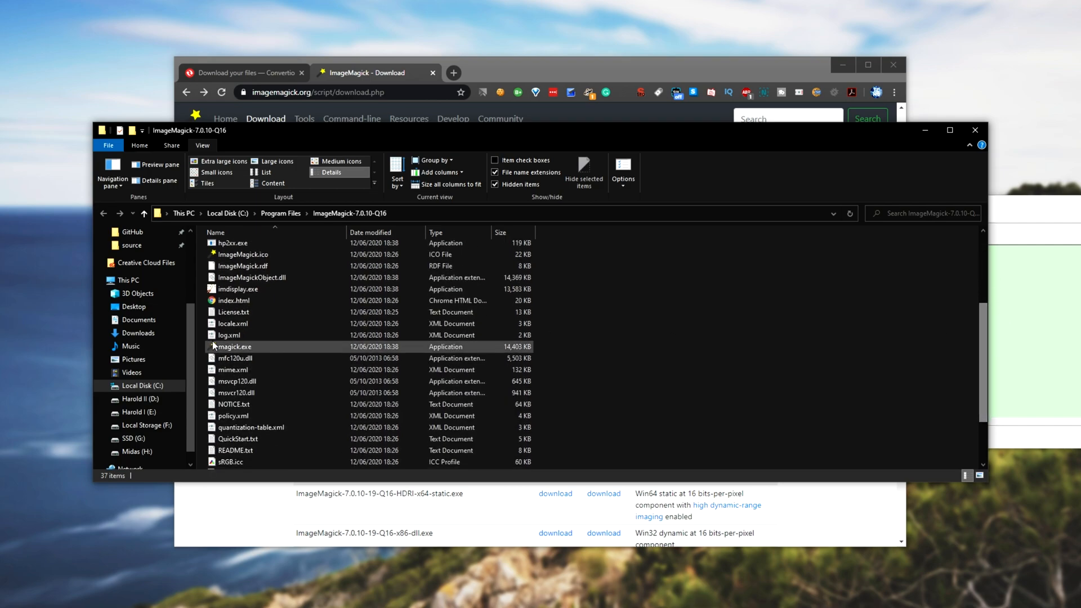
{"action": "left_click", "coordinate": [233, 347]}
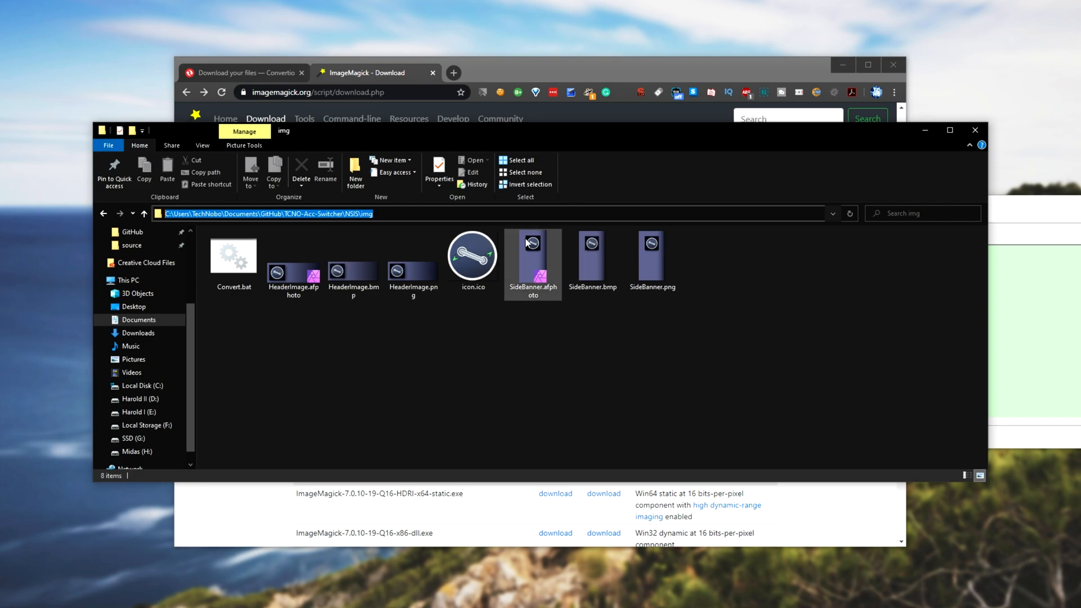
{"action": "type", "text": "cmd"}
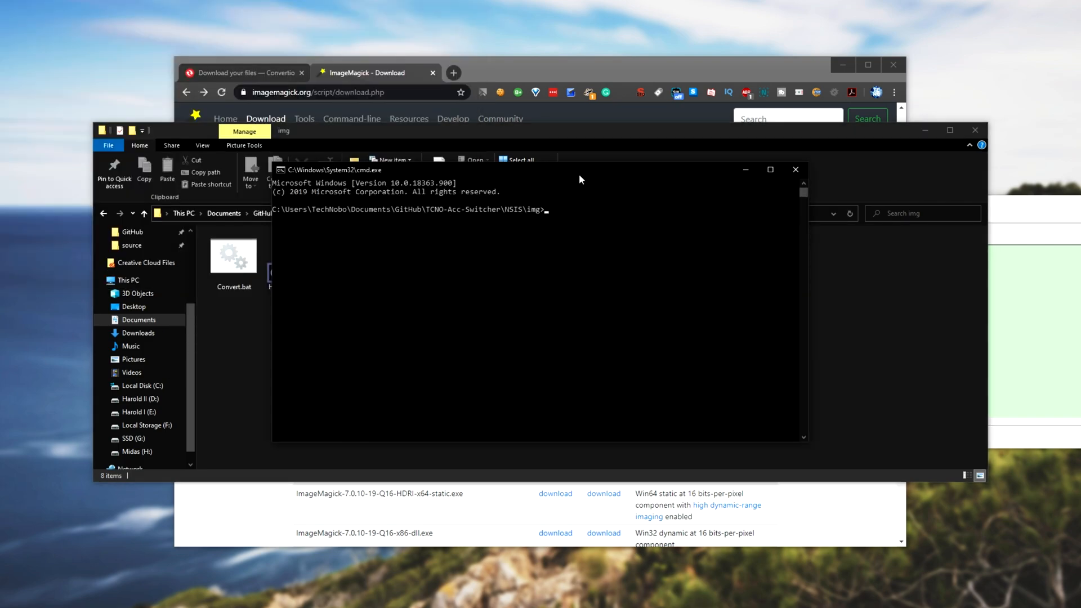
Step: Run magick in the img-folder prompt to confirm it prints its usage help
{"action": "type", "text": "magick"}
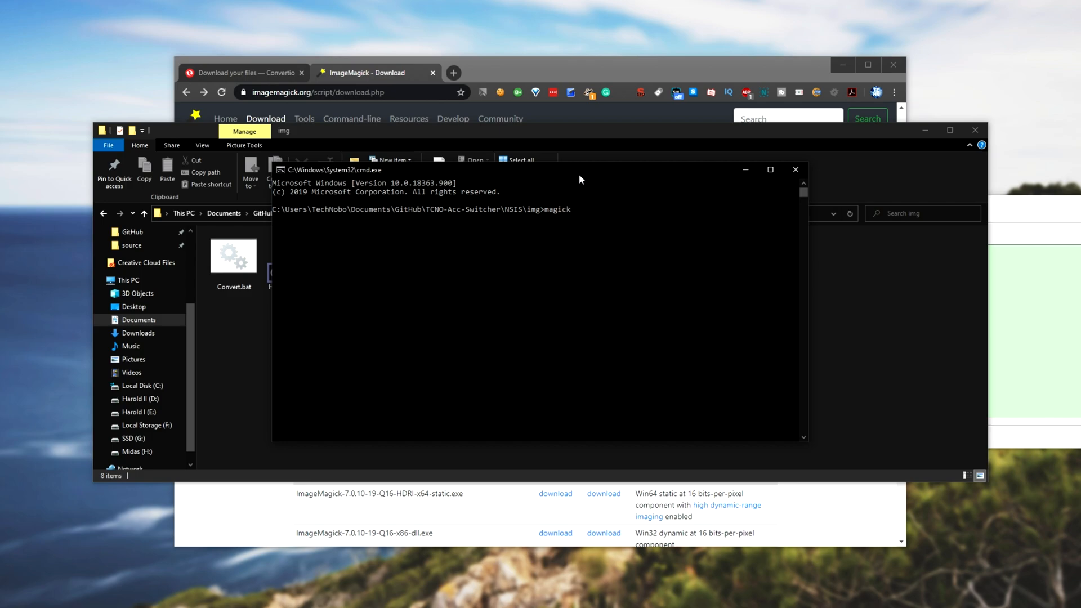
{"action": "key", "text": "Return"}
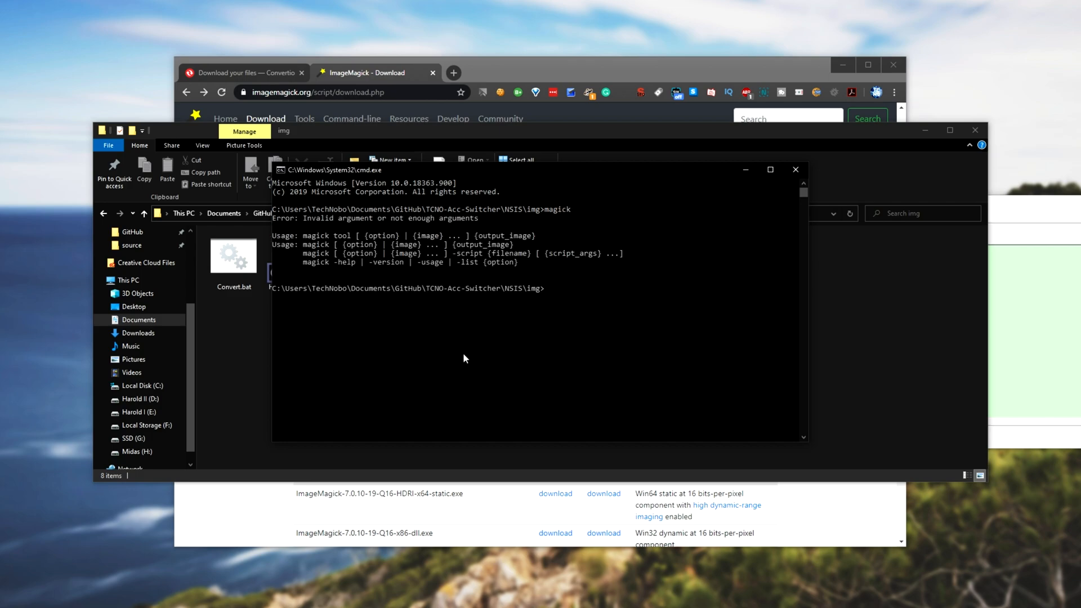
{"action": "mouse_move", "coordinate": [392, 209]}
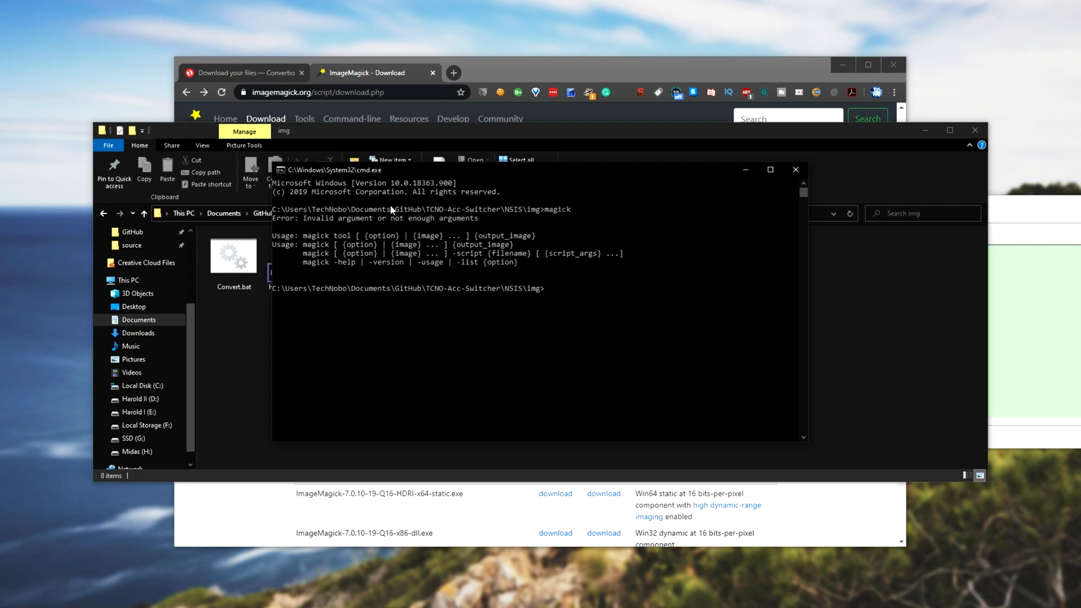
{"action": "mouse_move", "coordinate": [664, 253]}
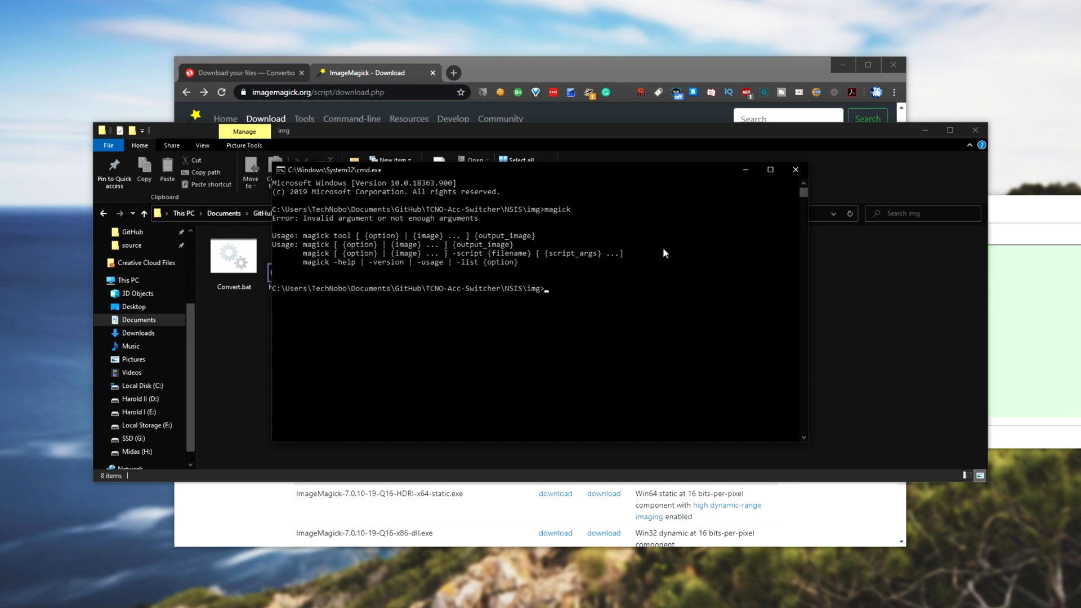
{"action": "mouse_move", "coordinate": [543, 178]}
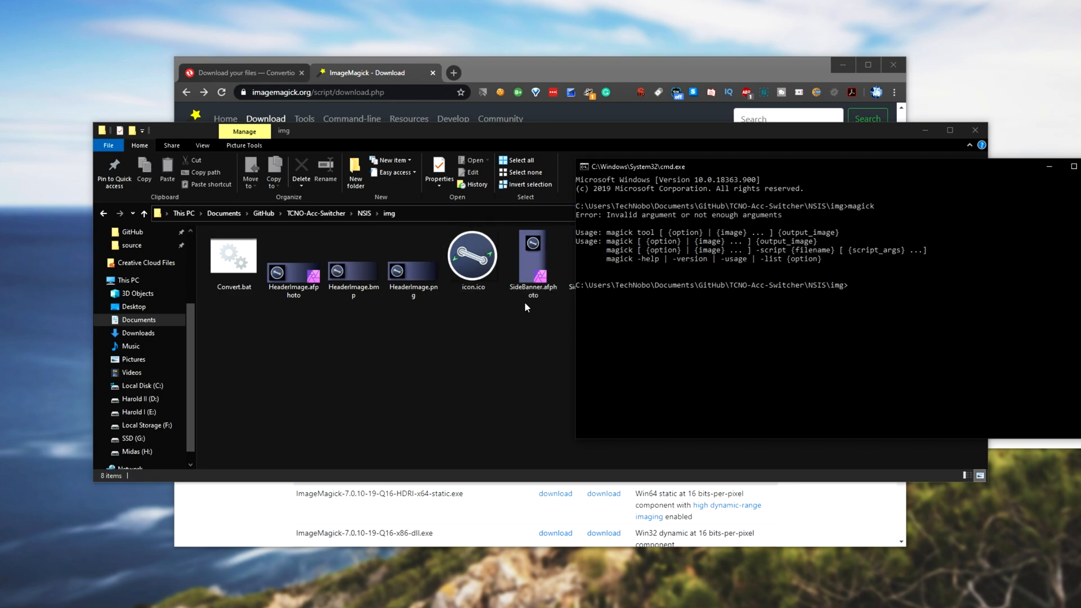
Step: Edit Convert.bat in Notepad and review its BMP2:HeaderImage.bmp magick command
{"action": "right_click", "coordinate": [233, 256]}
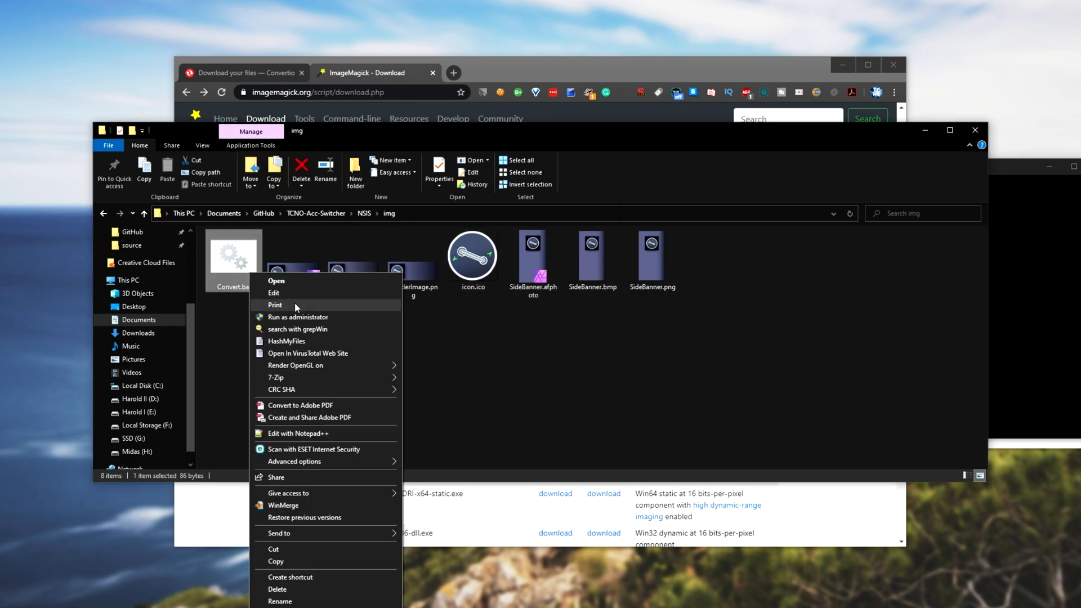
{"action": "left_click", "coordinate": [272, 293]}
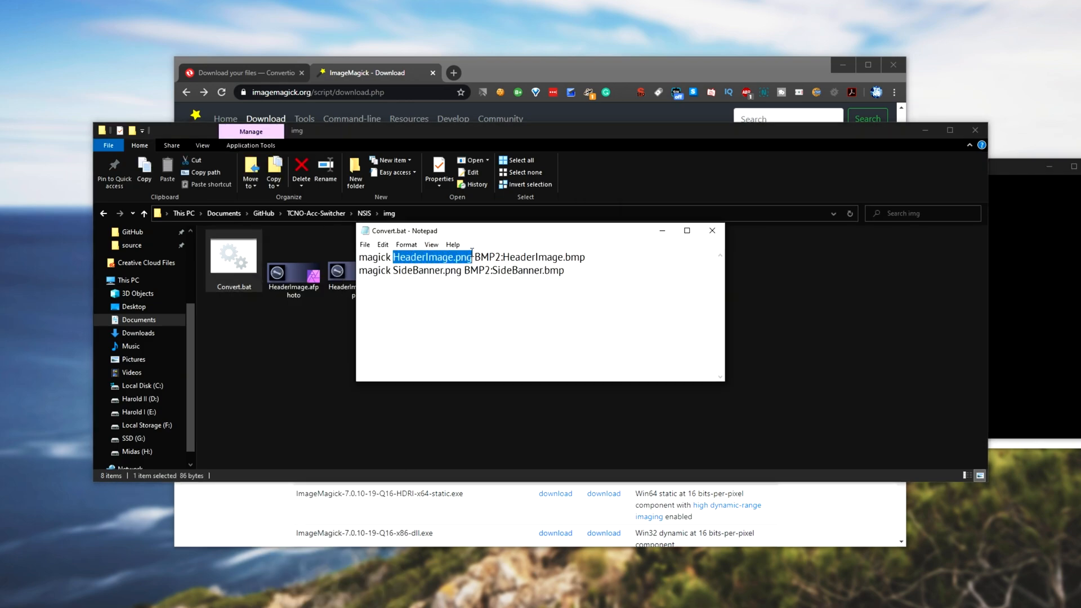
{"action": "double_click", "coordinate": [545, 257]}
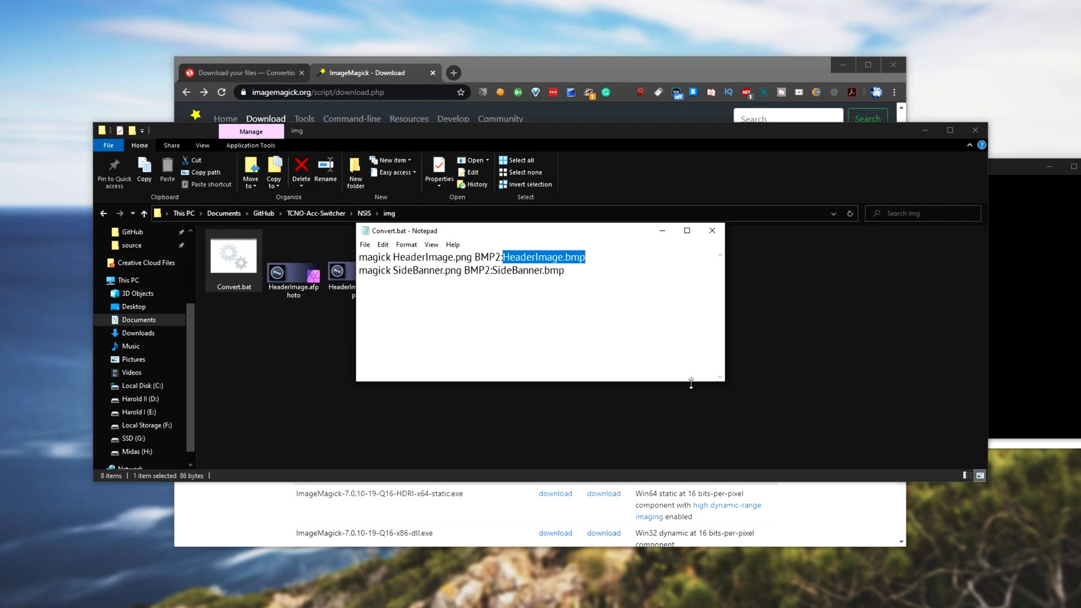
{"action": "double_click", "coordinate": [485, 256]}
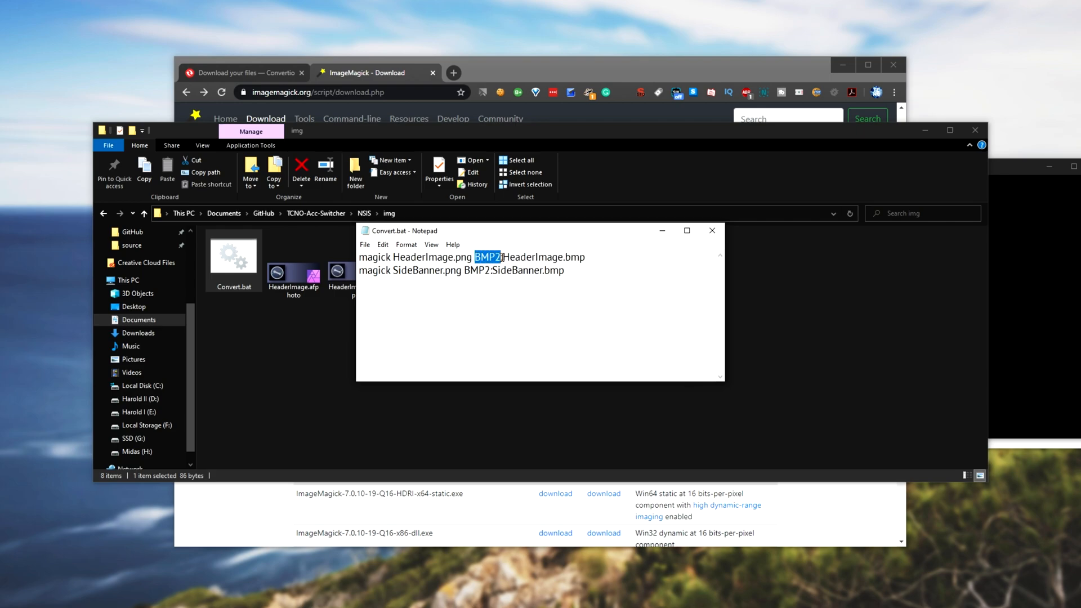
{"action": "left_click", "coordinate": [502, 257]}
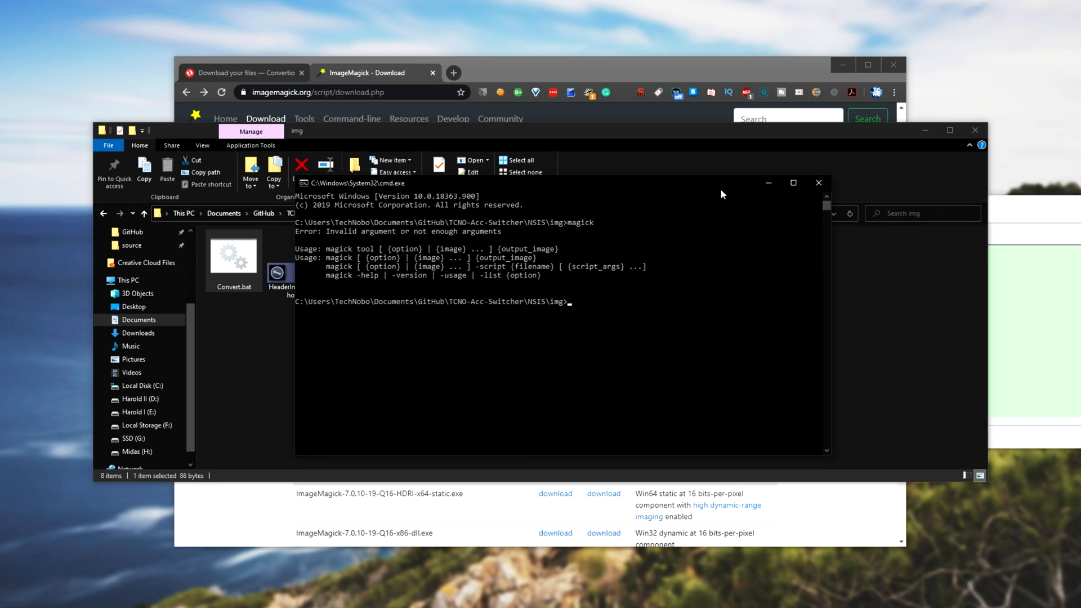
Step: Enter the command magick HeaderImage.png BMP2:HeaderImage.bmp at the prompt
{"action": "type", "text": "magick HeaderImage.png BMP2:HeaderImage.bmp"}
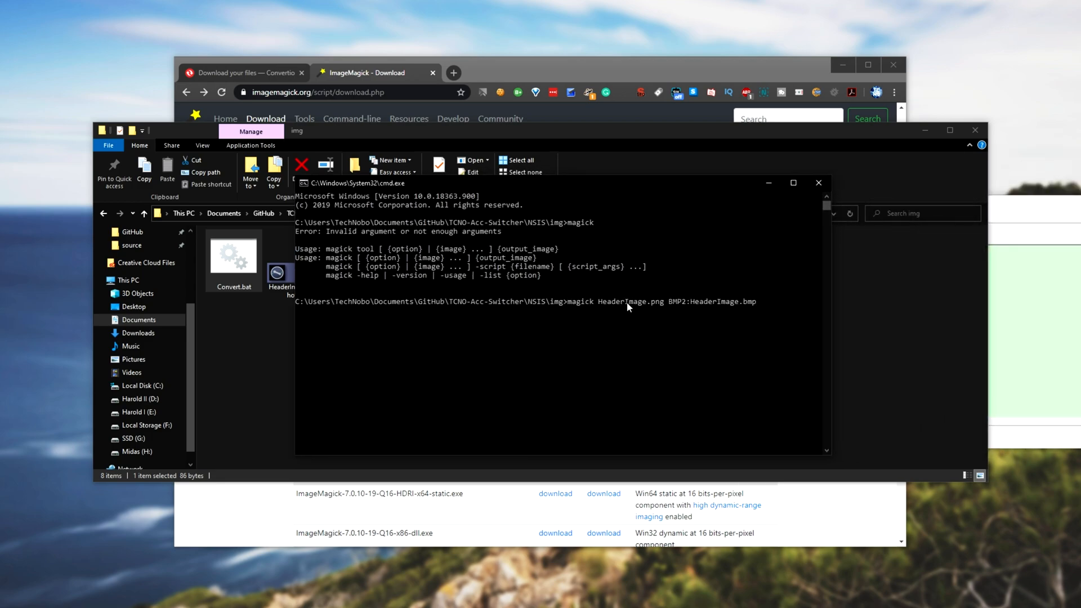
{"action": "mouse_move", "coordinate": [720, 290]}
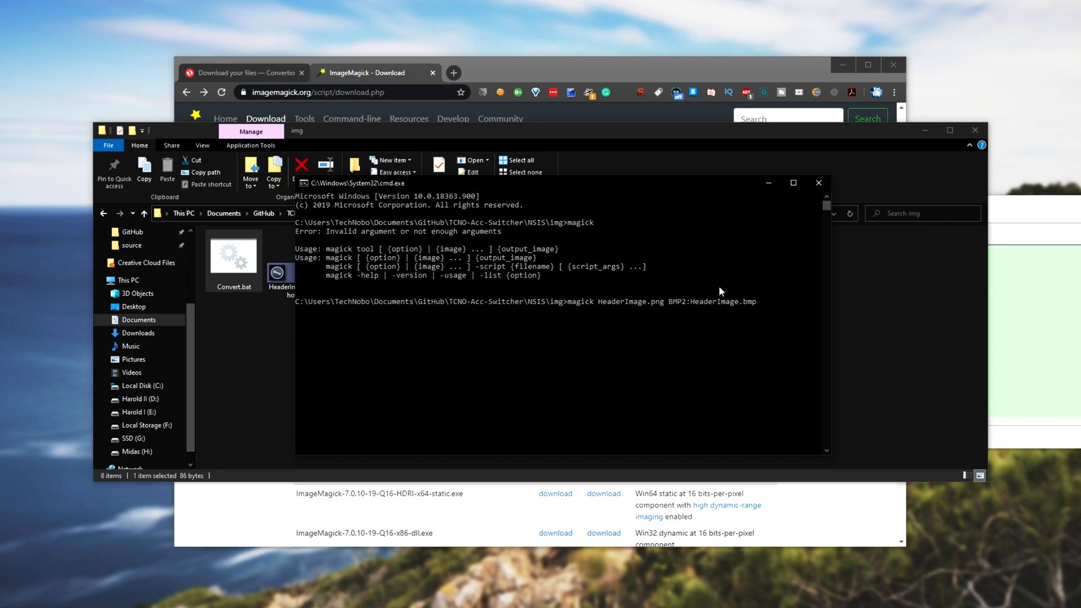
{"action": "mouse_move", "coordinate": [740, 363]}
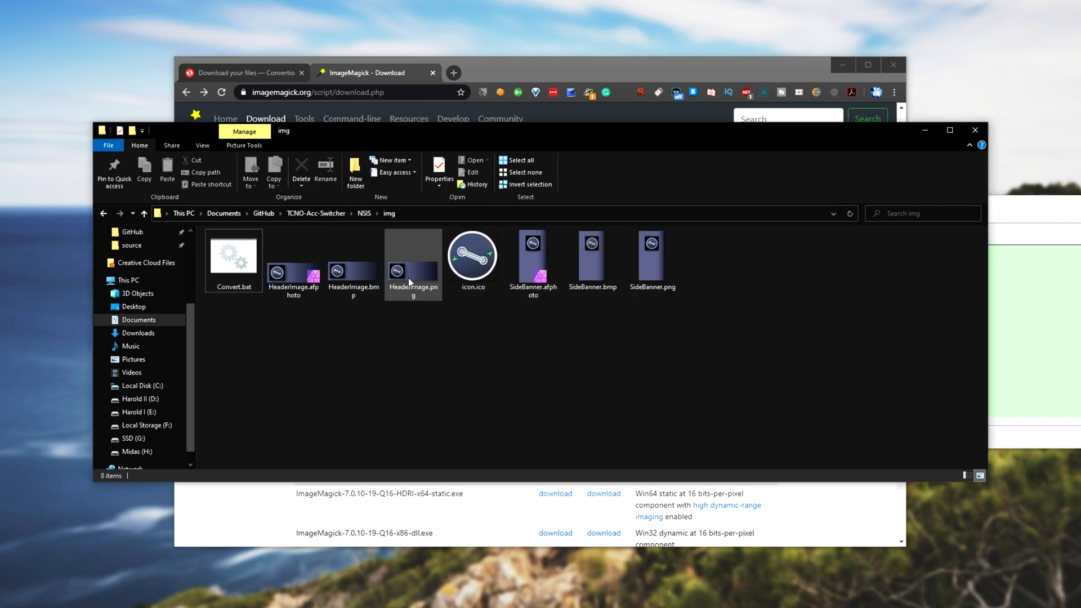
{"action": "mouse_move", "coordinate": [420, 259]}
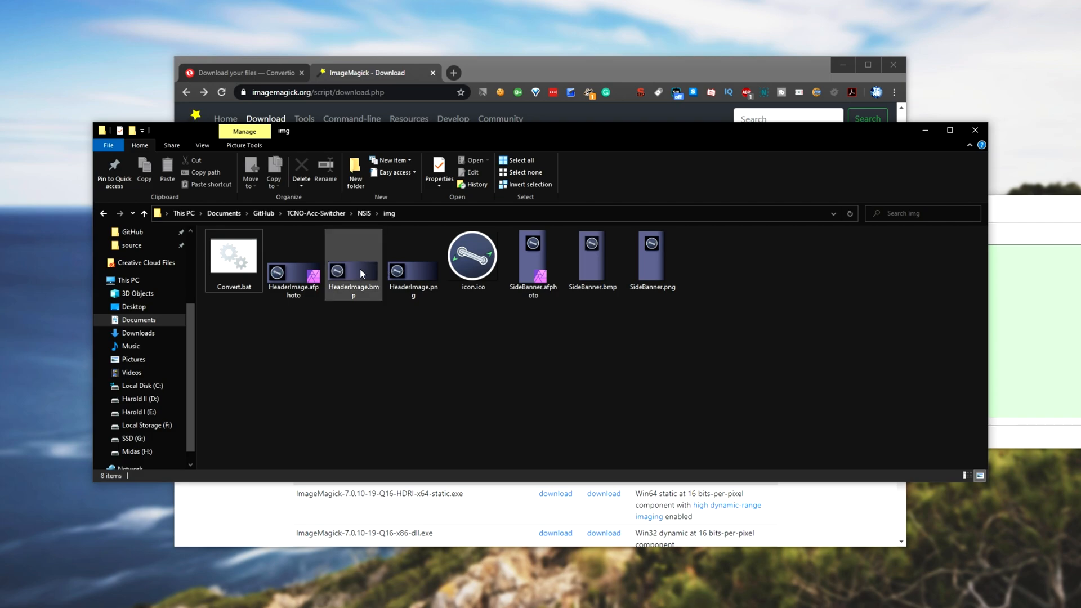
{"action": "mouse_move", "coordinate": [354, 269]}
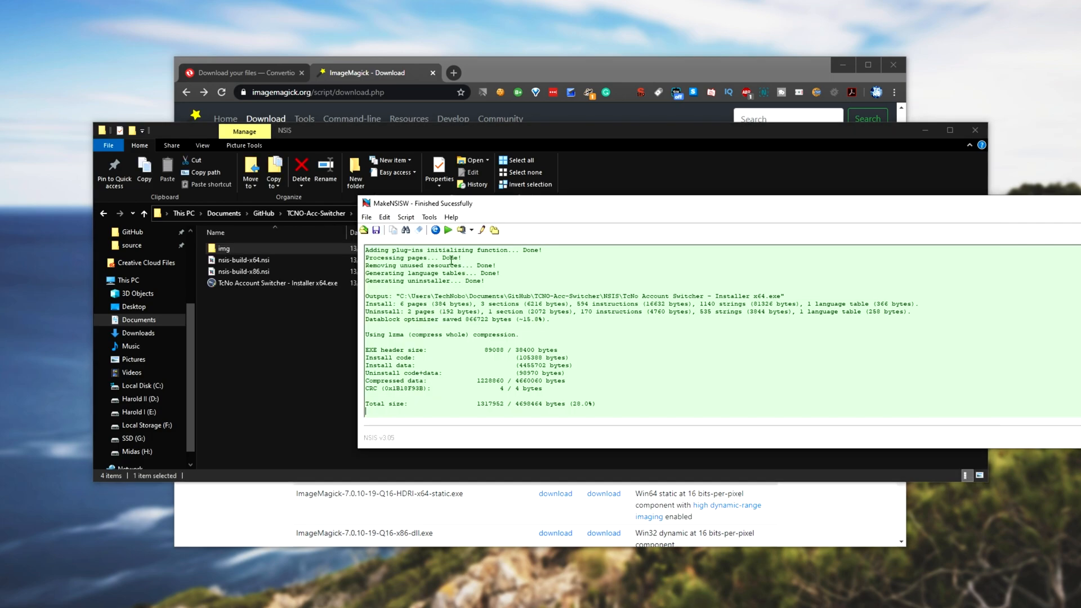
Step: Run the built TcNo Account Switcher - Installer x64.exe, quit its setup, and close the cmd window
{"action": "left_click", "coordinate": [363, 230]}
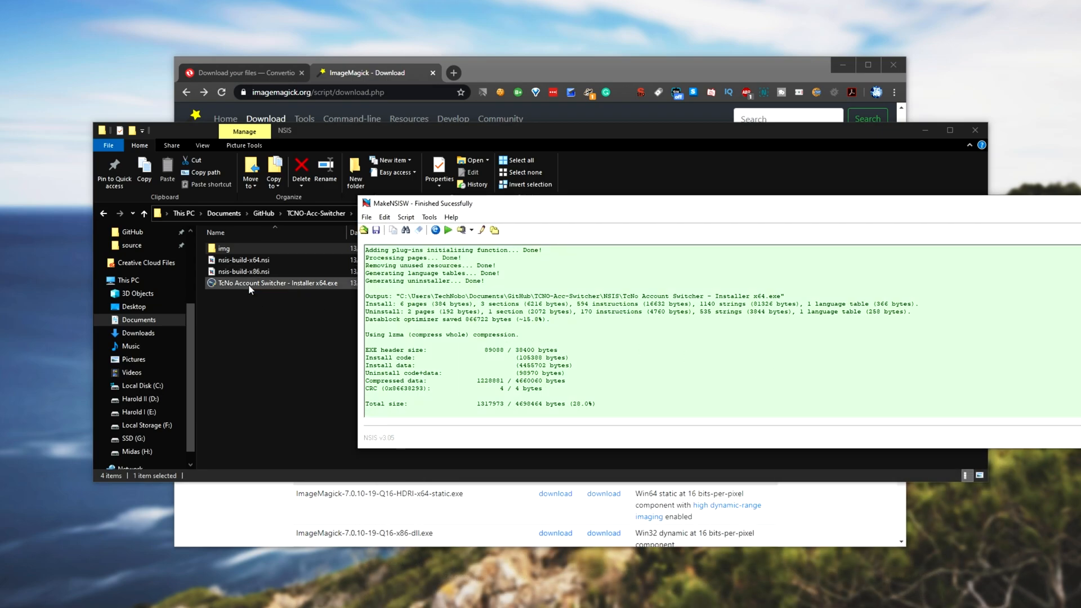
{"action": "double_click", "coordinate": [274, 284]}
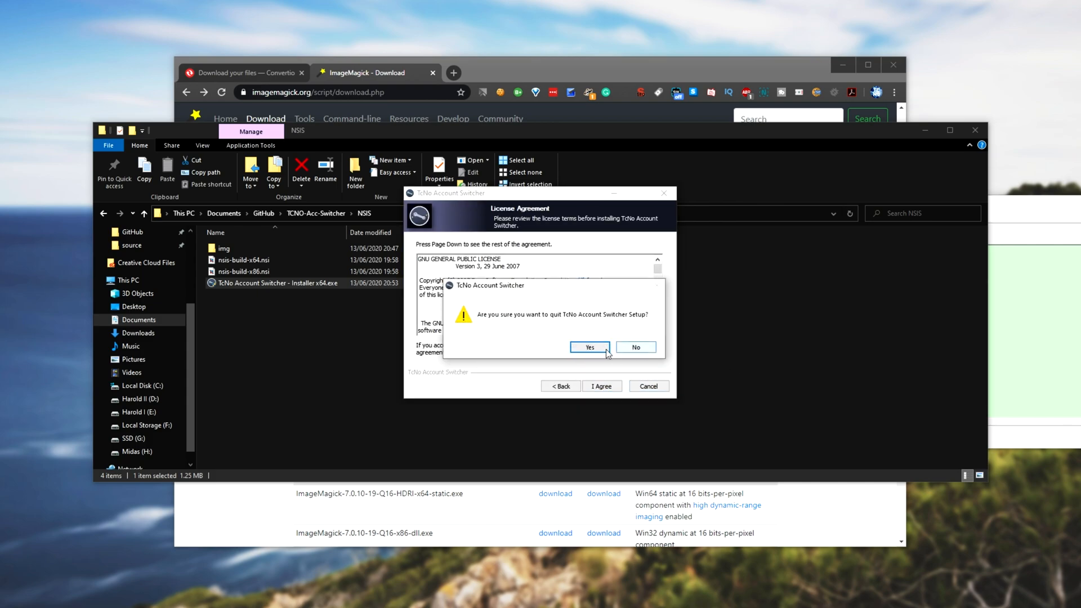
{"action": "left_click", "coordinate": [589, 347]}
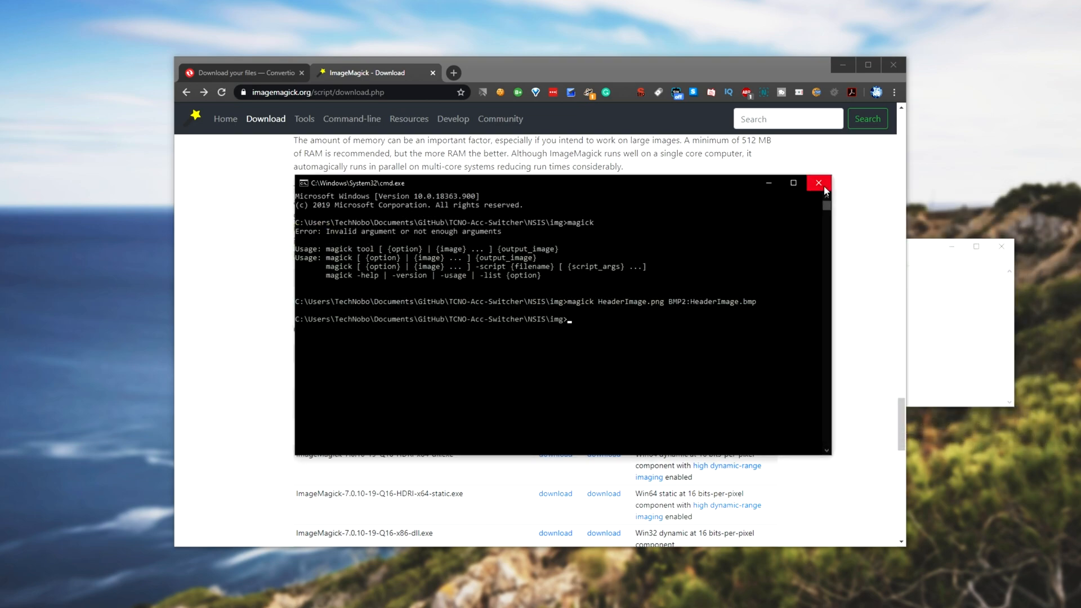
{"action": "left_click", "coordinate": [818, 182]}
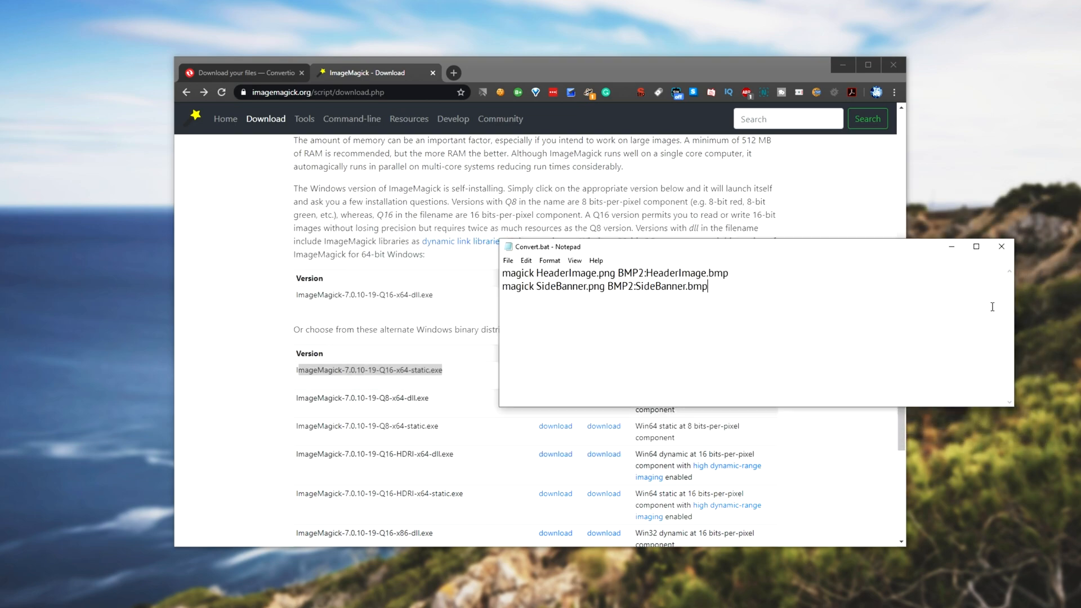